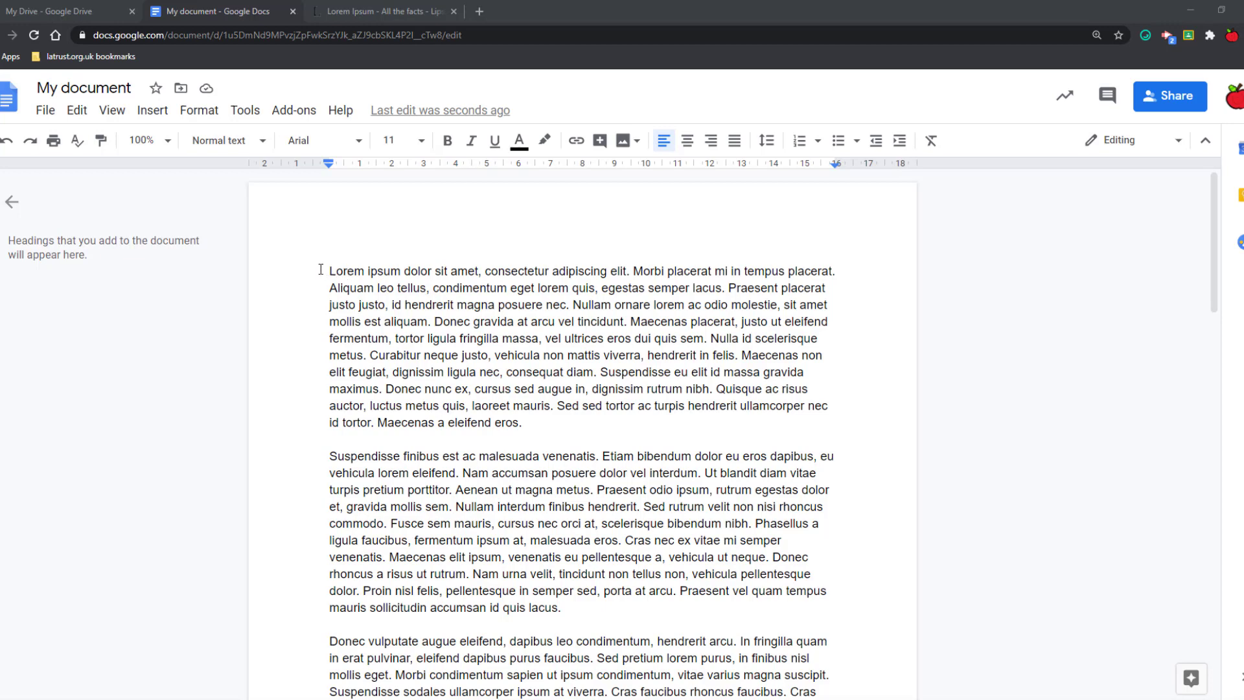
Step: Select the whole first Lorem ipsum paragraph and look through the Insert menu
{"action": "left_click_drag", "start_coordinate": [331, 270], "coordinate": [467, 304]}
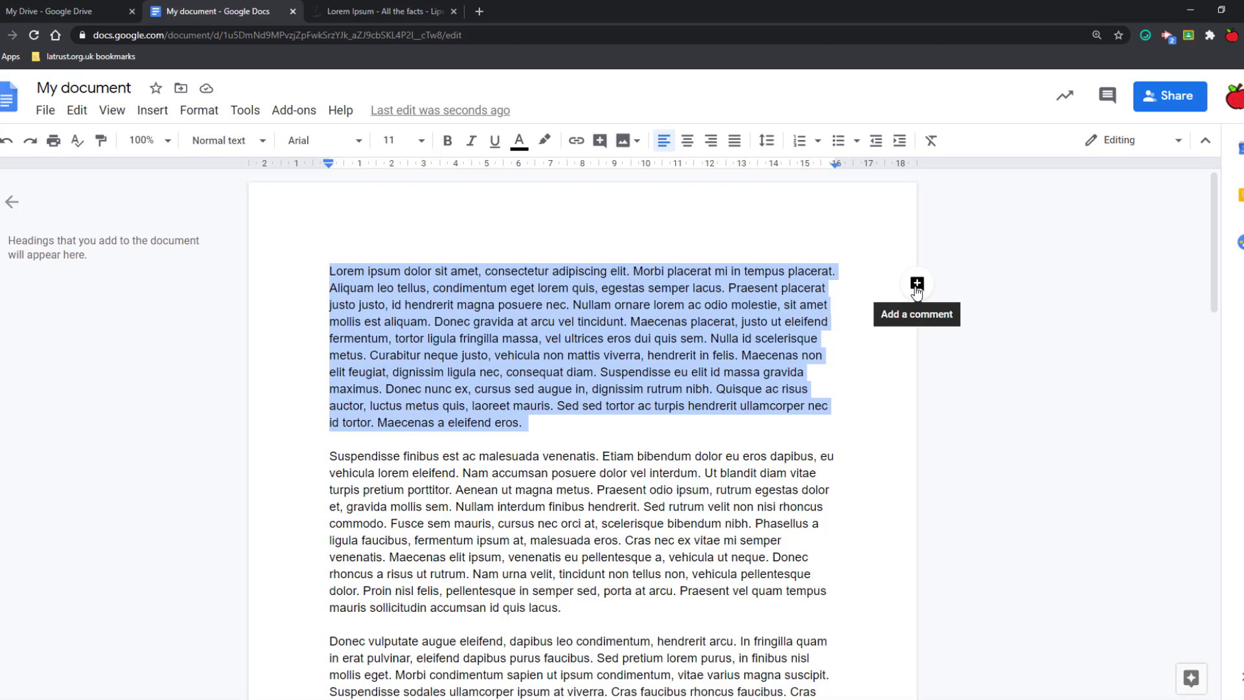
{"action": "mouse_move", "coordinate": [599, 140]}
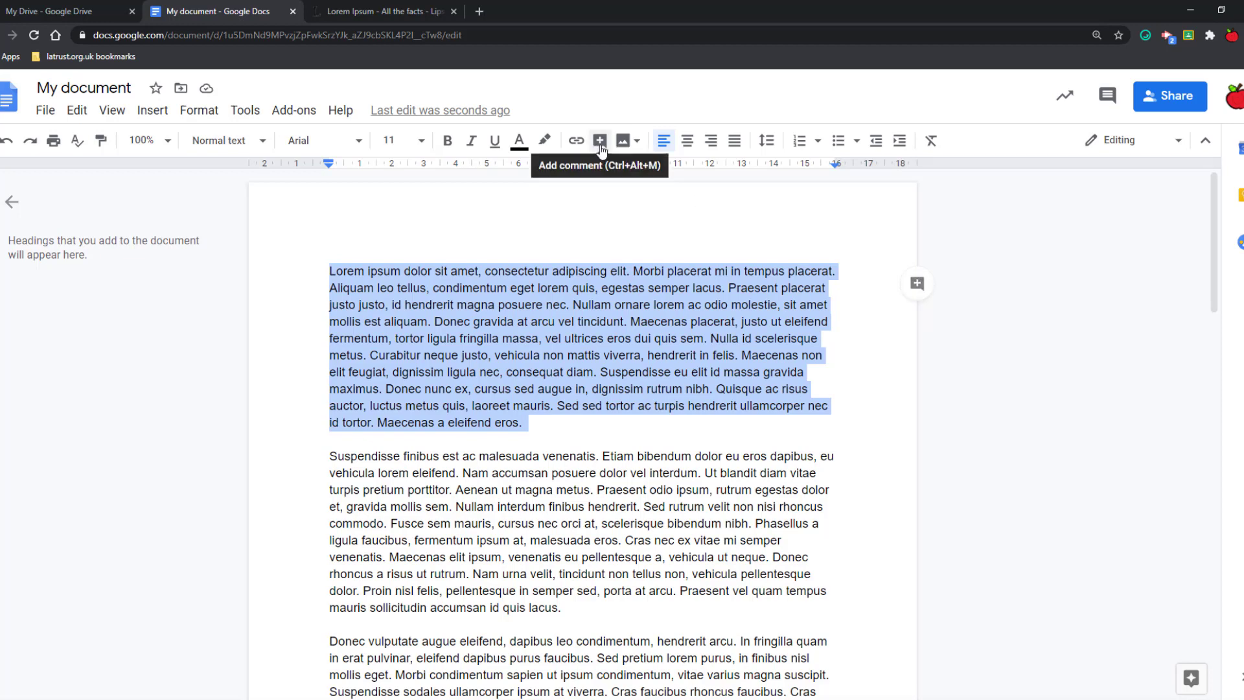
{"action": "mouse_move", "coordinate": [306, 130]}
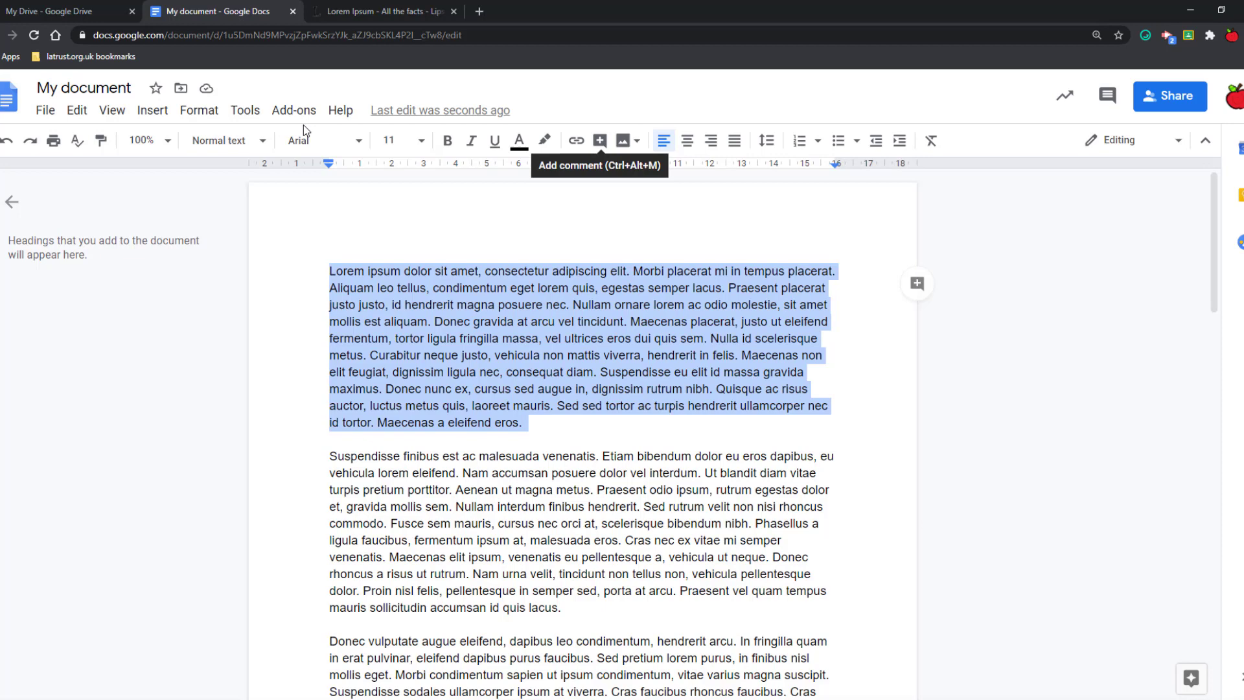
{"action": "left_click", "coordinate": [152, 110]}
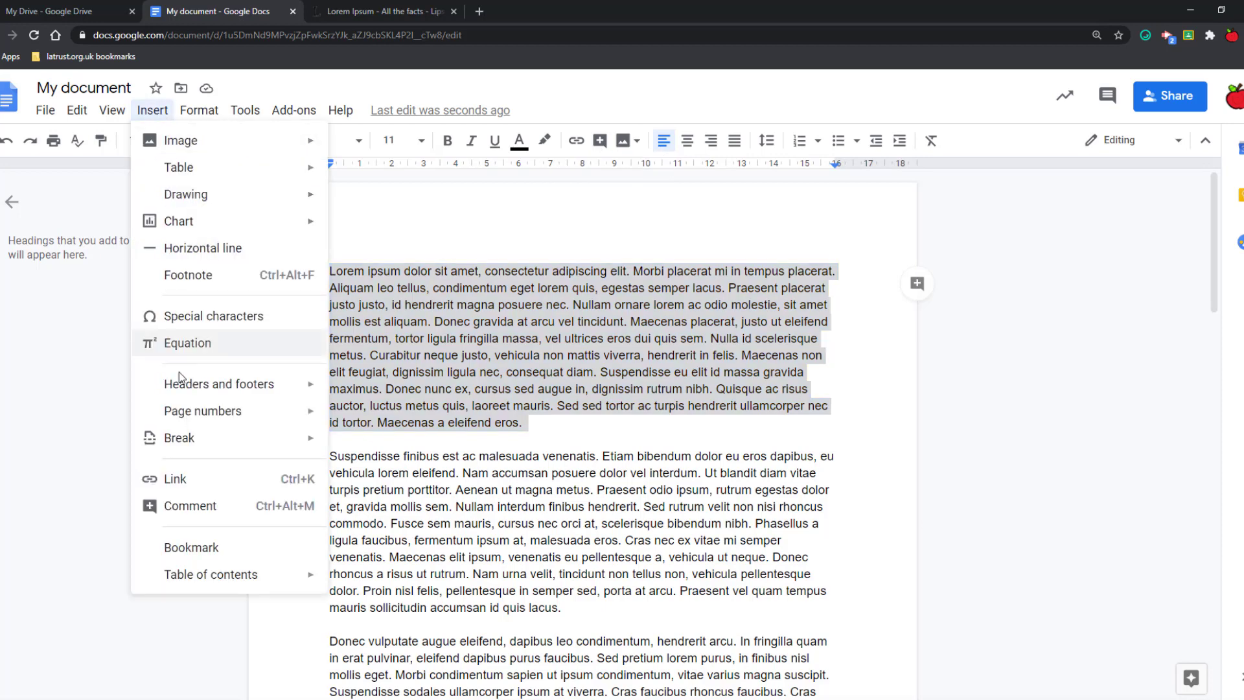
{"action": "mouse_move", "coordinate": [279, 516]}
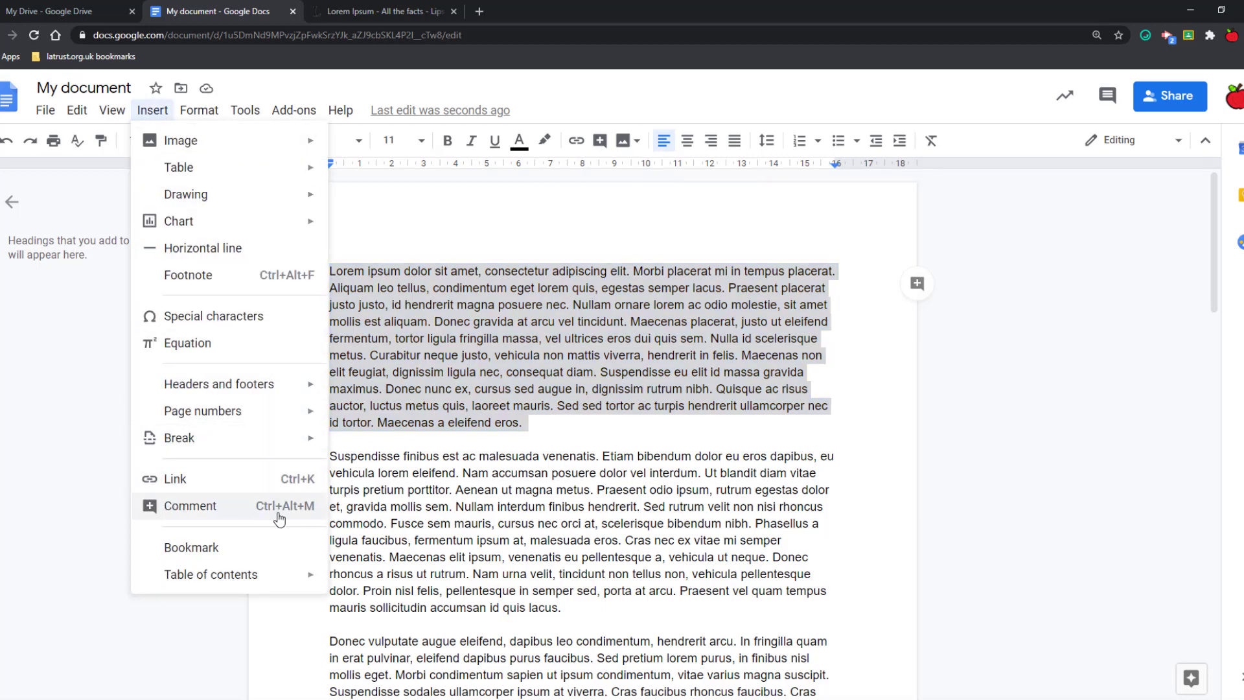
{"action": "mouse_move", "coordinate": [887, 339]}
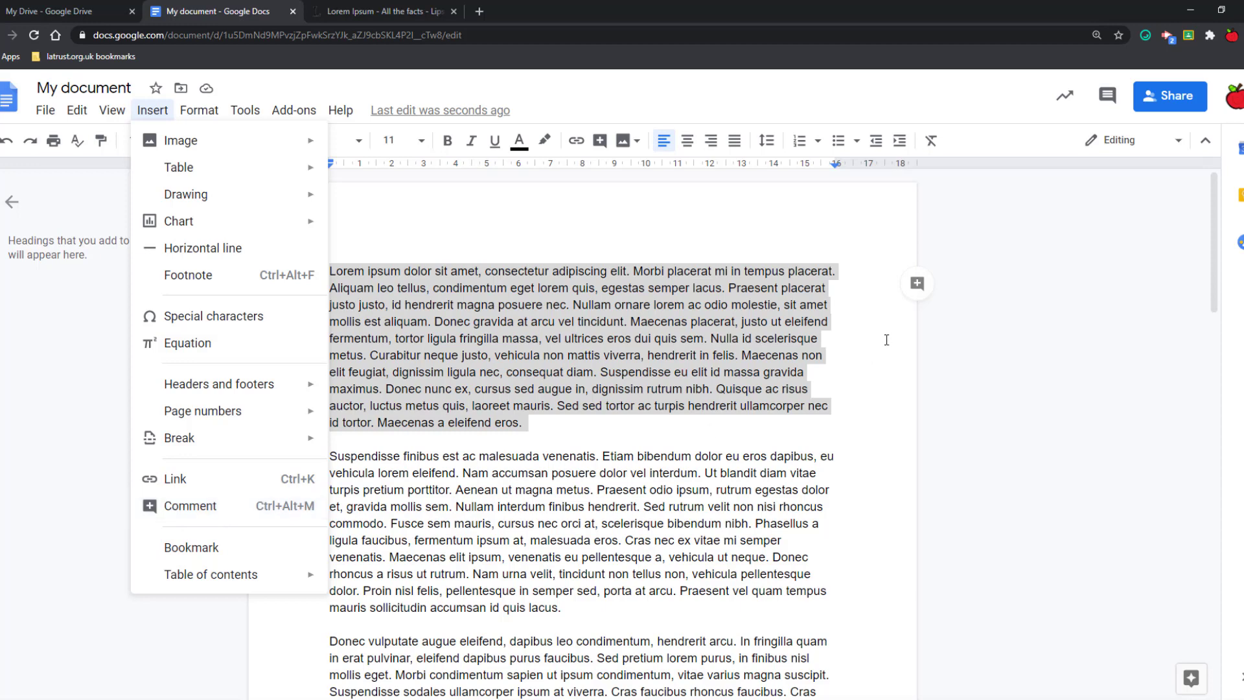
{"action": "mouse_move", "coordinate": [916, 283]}
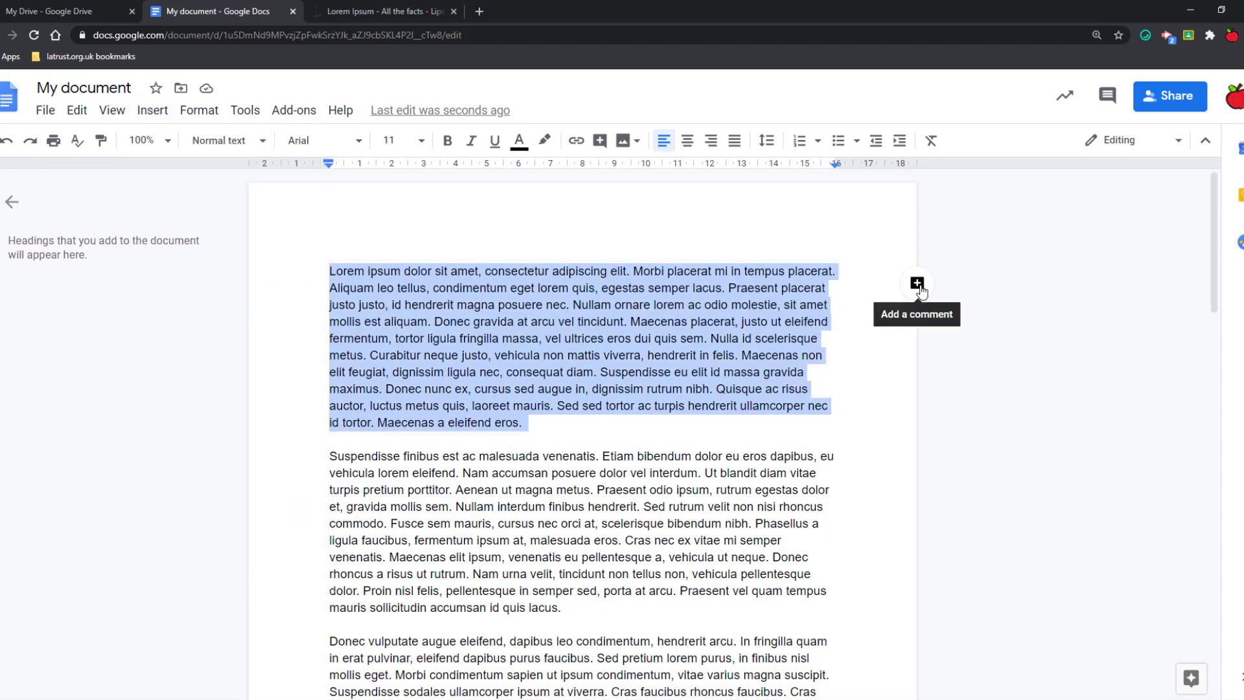
Step: Post the comment 'Please review this' on the first paragraph
{"action": "left_click", "coordinate": [916, 284]}
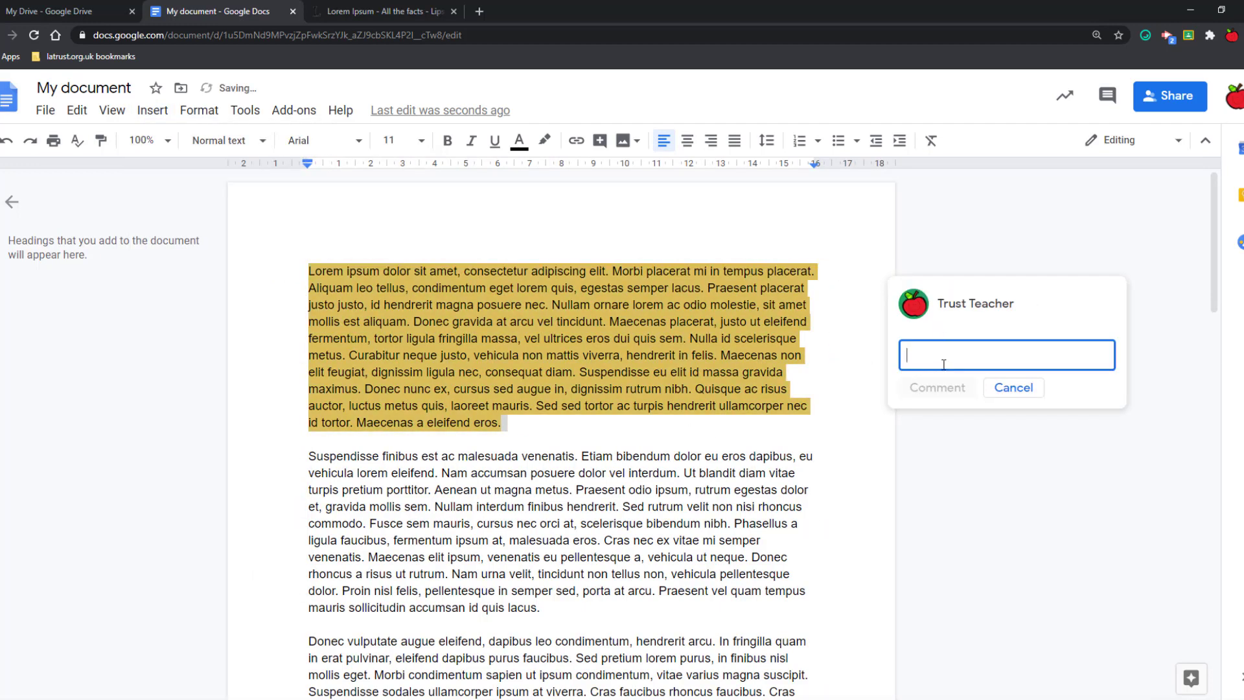
{"action": "type", "text": "Please"}
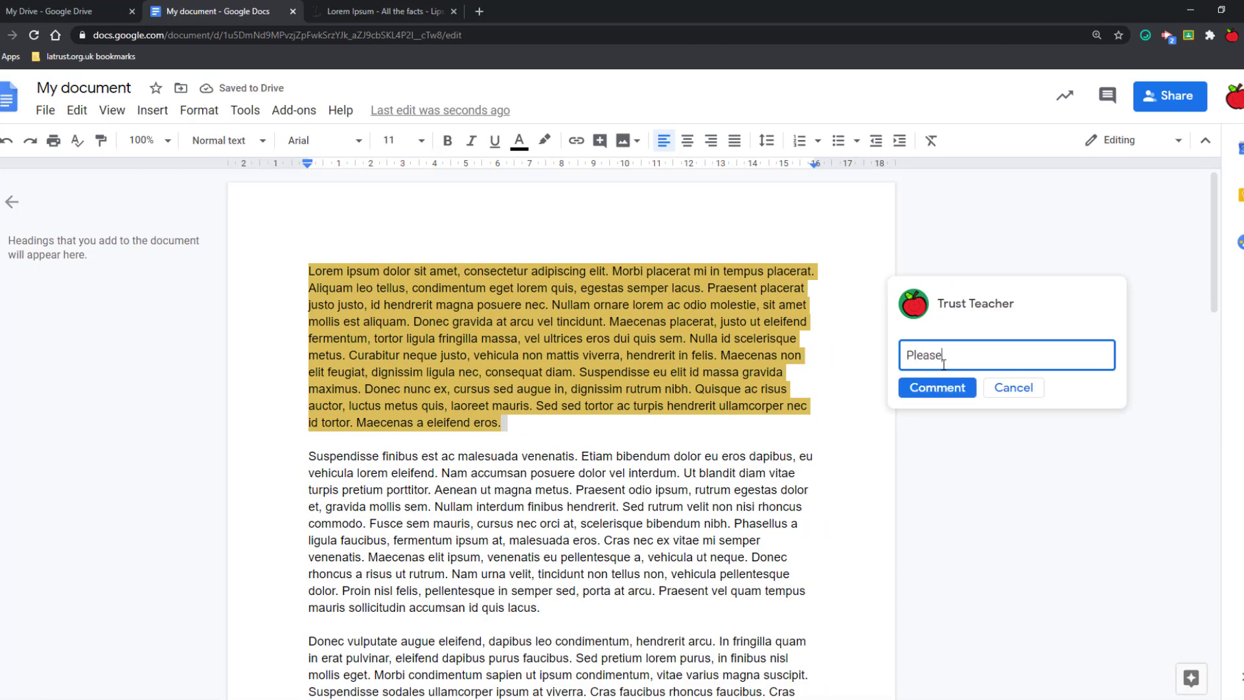
{"action": "type", "text": "review"}
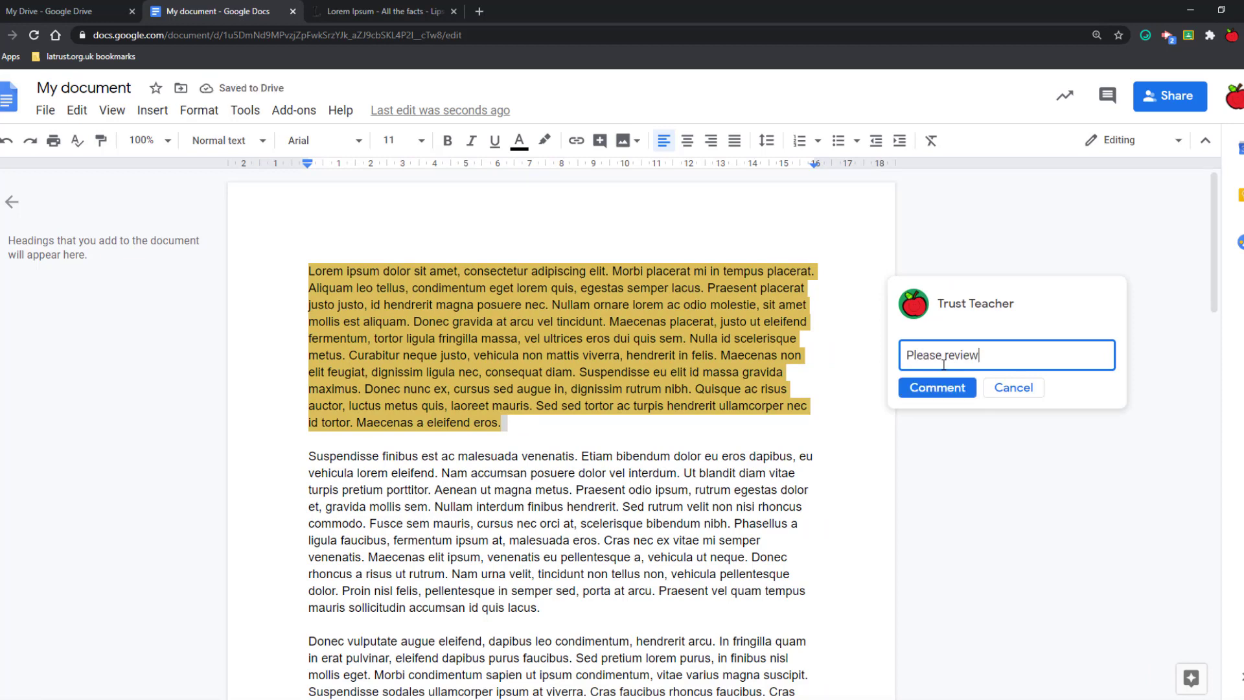
{"action": "type", "text": "this"}
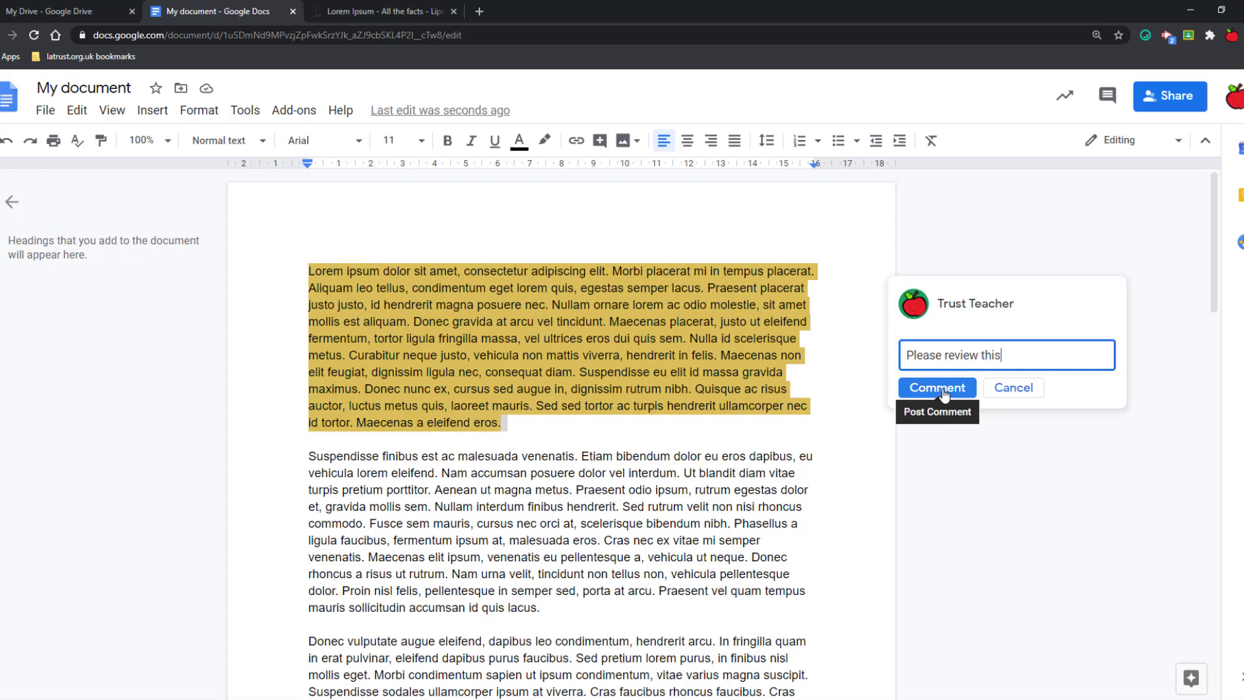
{"action": "left_click", "coordinate": [936, 387]}
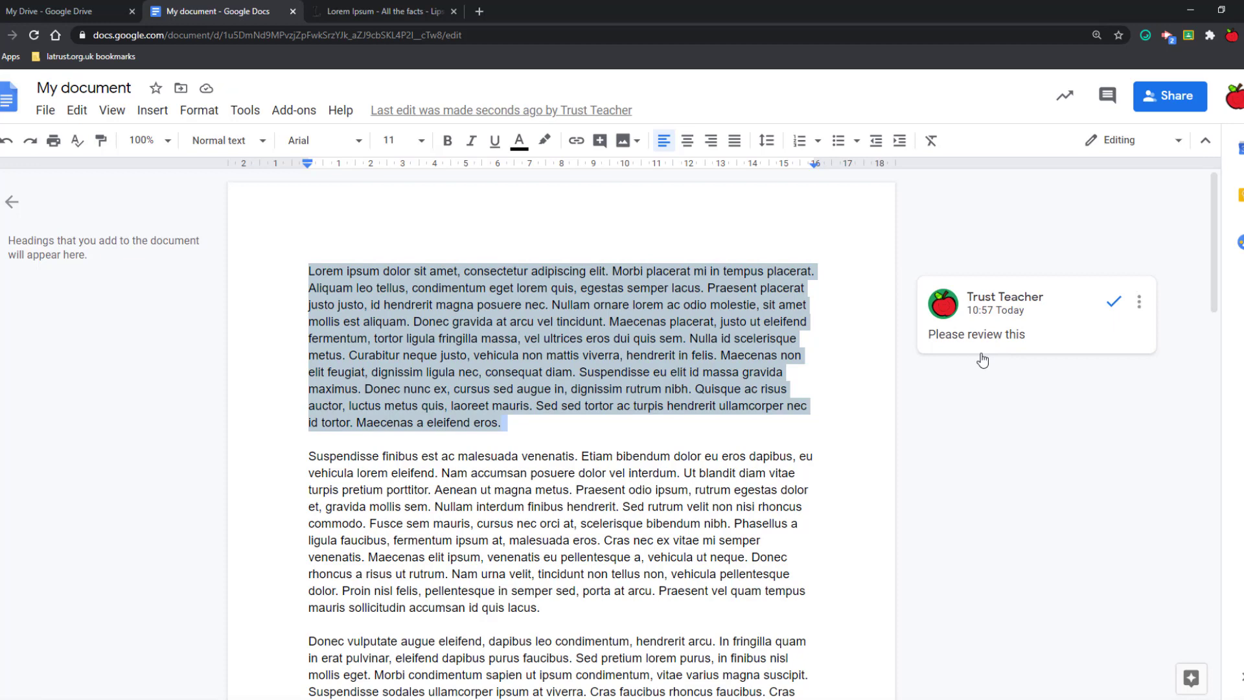
{"action": "mouse_move", "coordinate": [982, 345]}
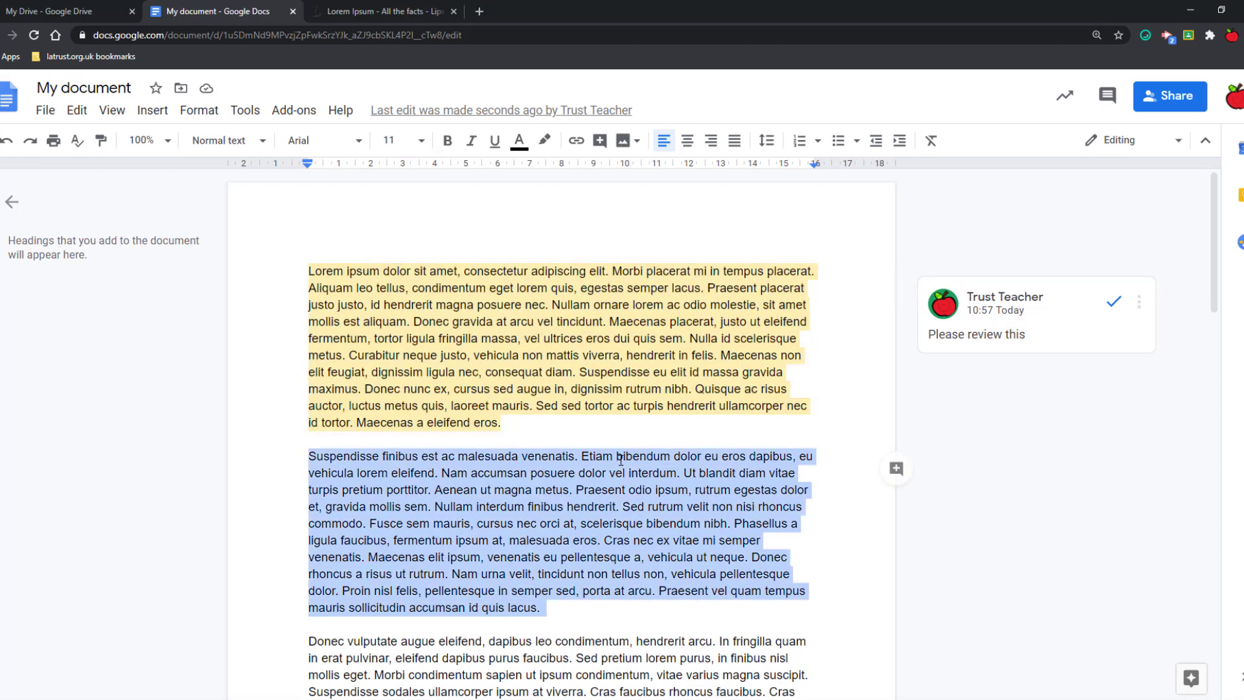
{"action": "mouse_move", "coordinate": [894, 468]}
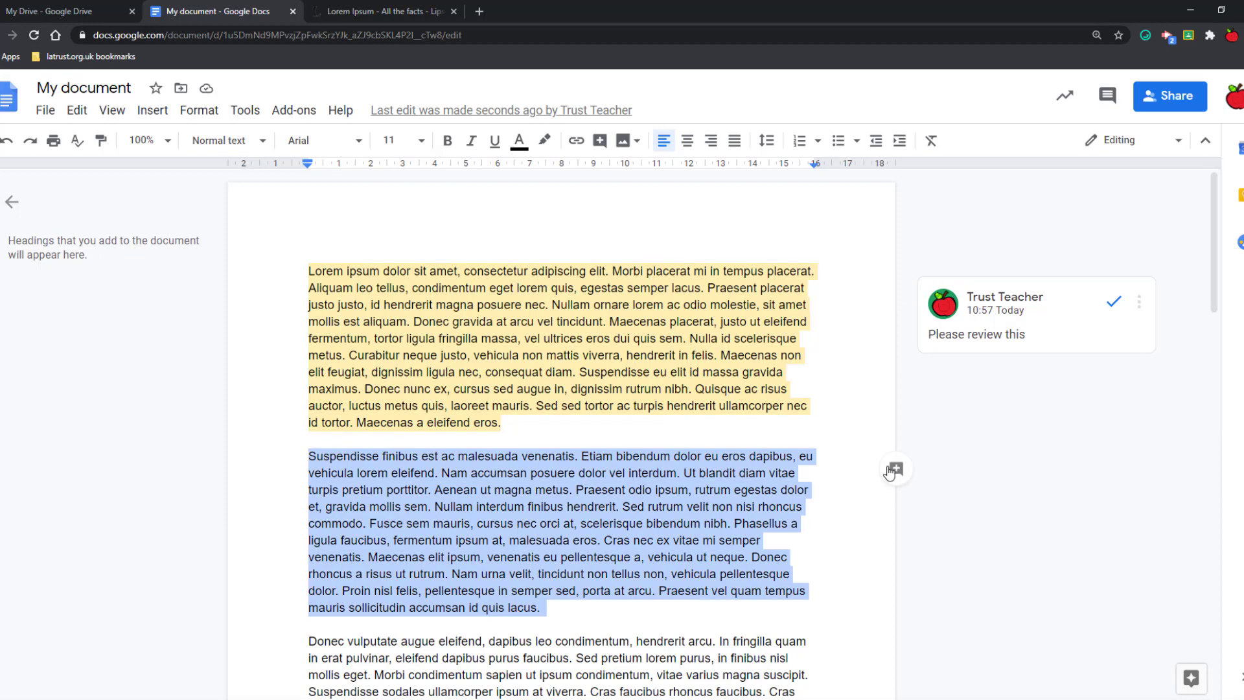
{"action": "left_click", "coordinate": [894, 469]}
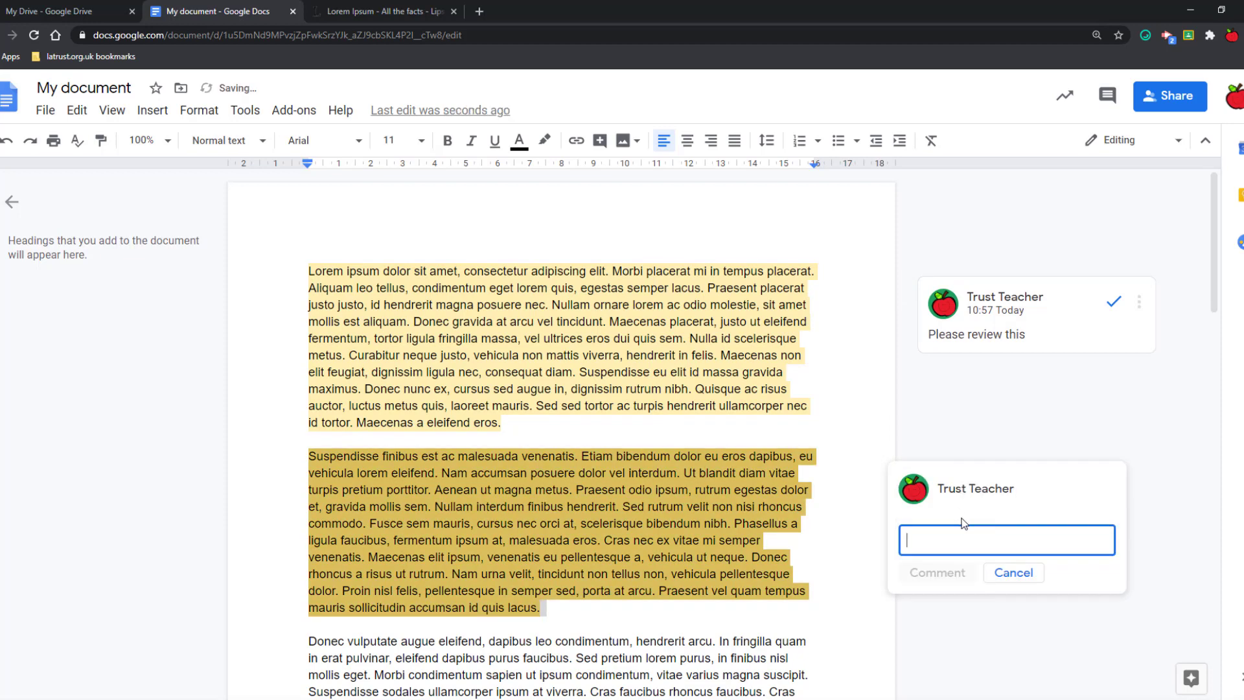
{"action": "type", "text": "+"}
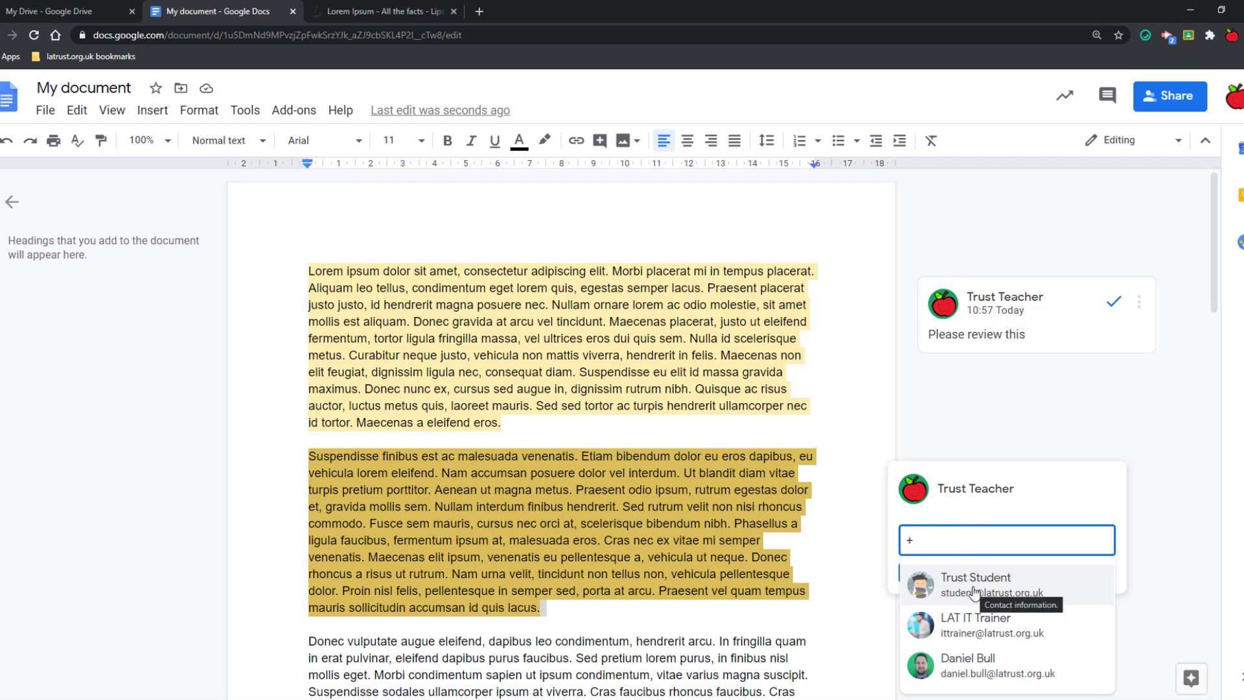
{"action": "mouse_move", "coordinate": [959, 584]}
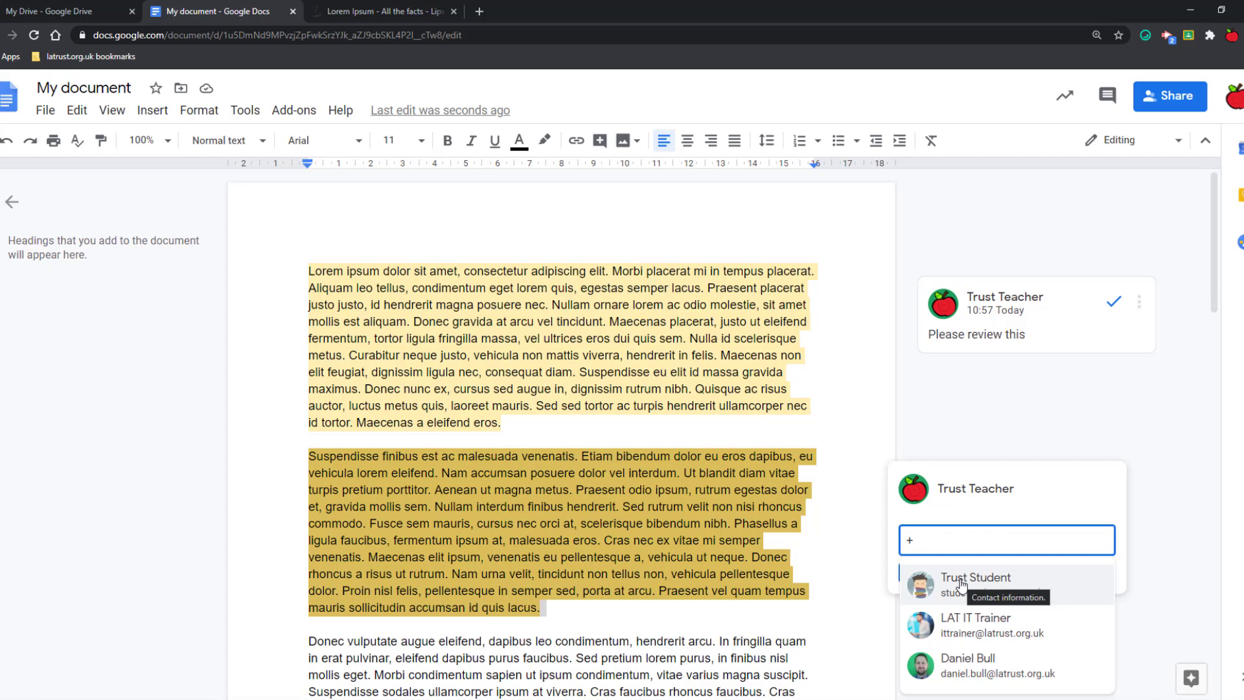
{"action": "left_click", "coordinate": [976, 585]}
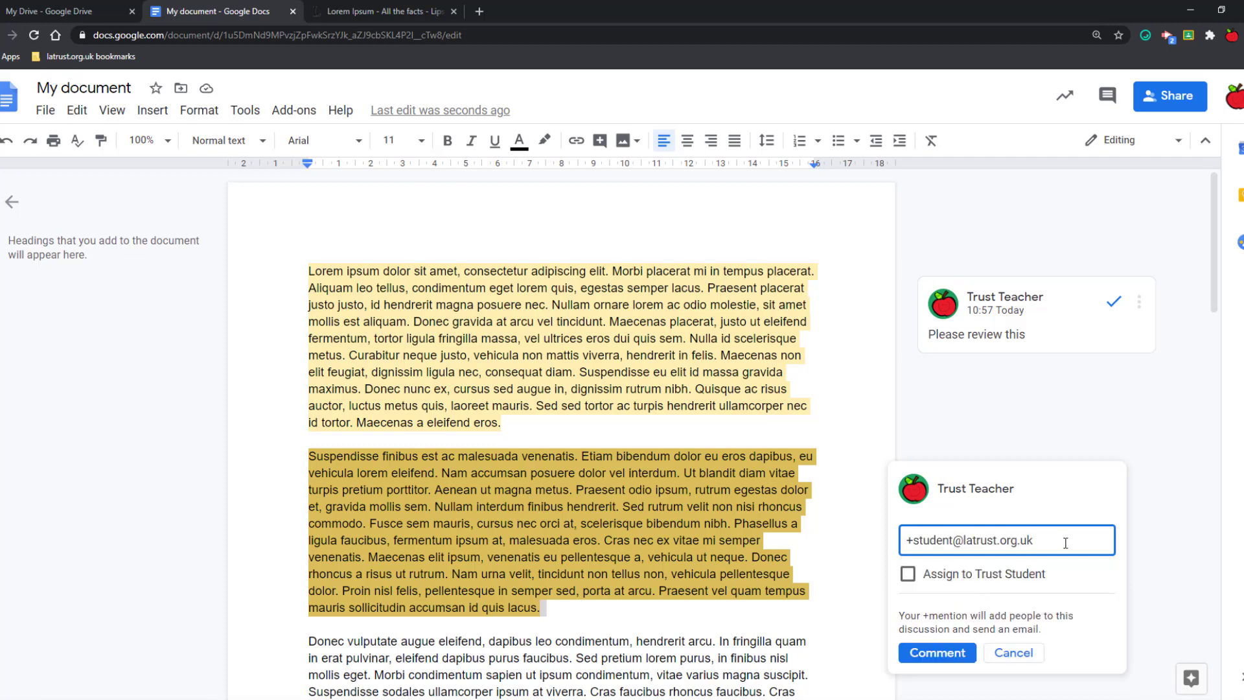
{"action": "type", "text": "please review this"}
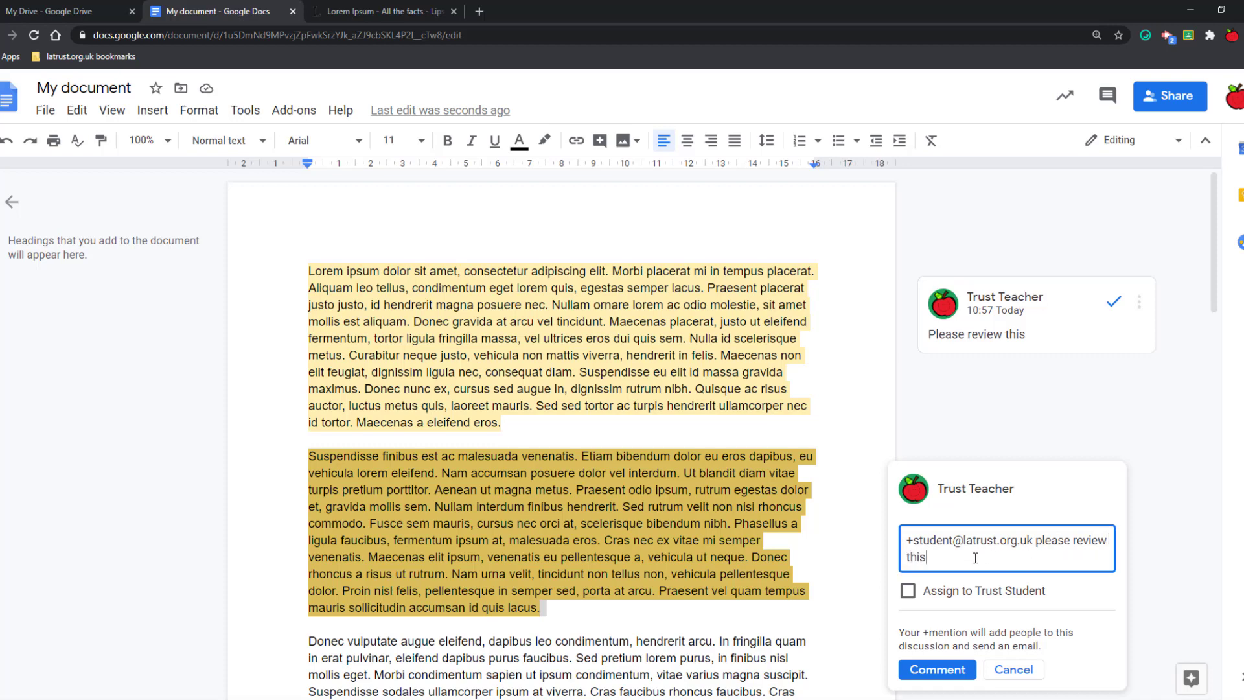
{"action": "mouse_move", "coordinate": [963, 558]}
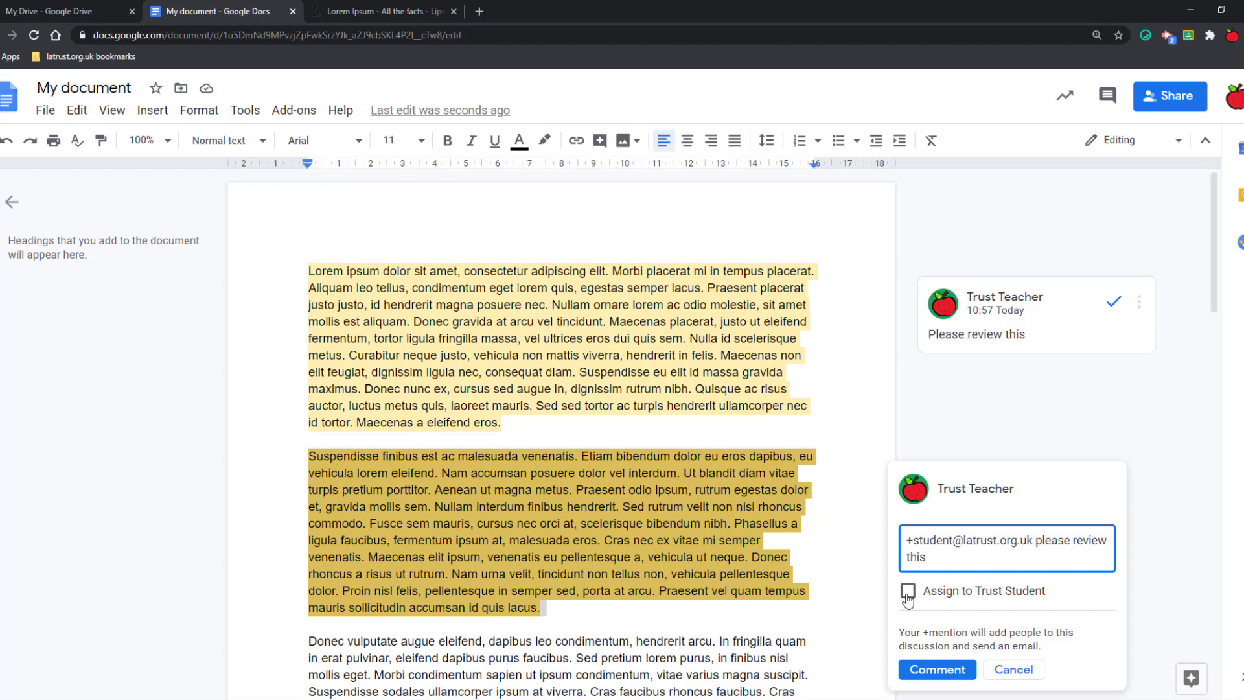
{"action": "mouse_move", "coordinate": [936, 669]}
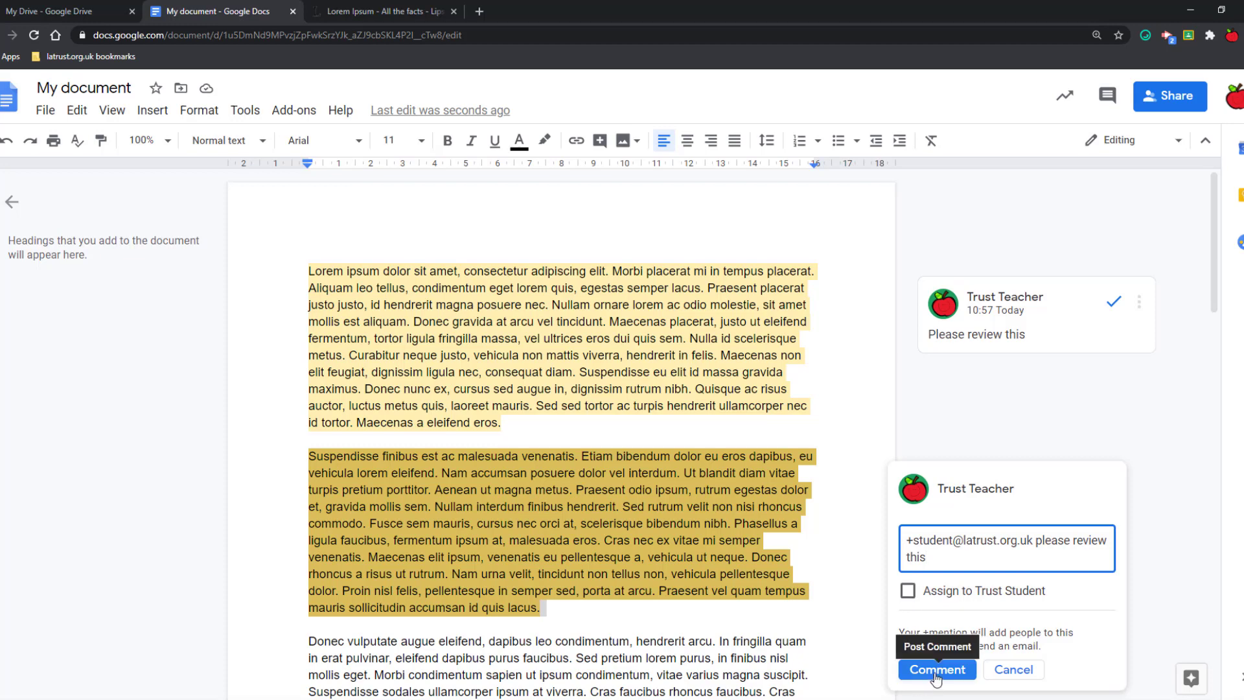
{"action": "left_click", "coordinate": [936, 668]}
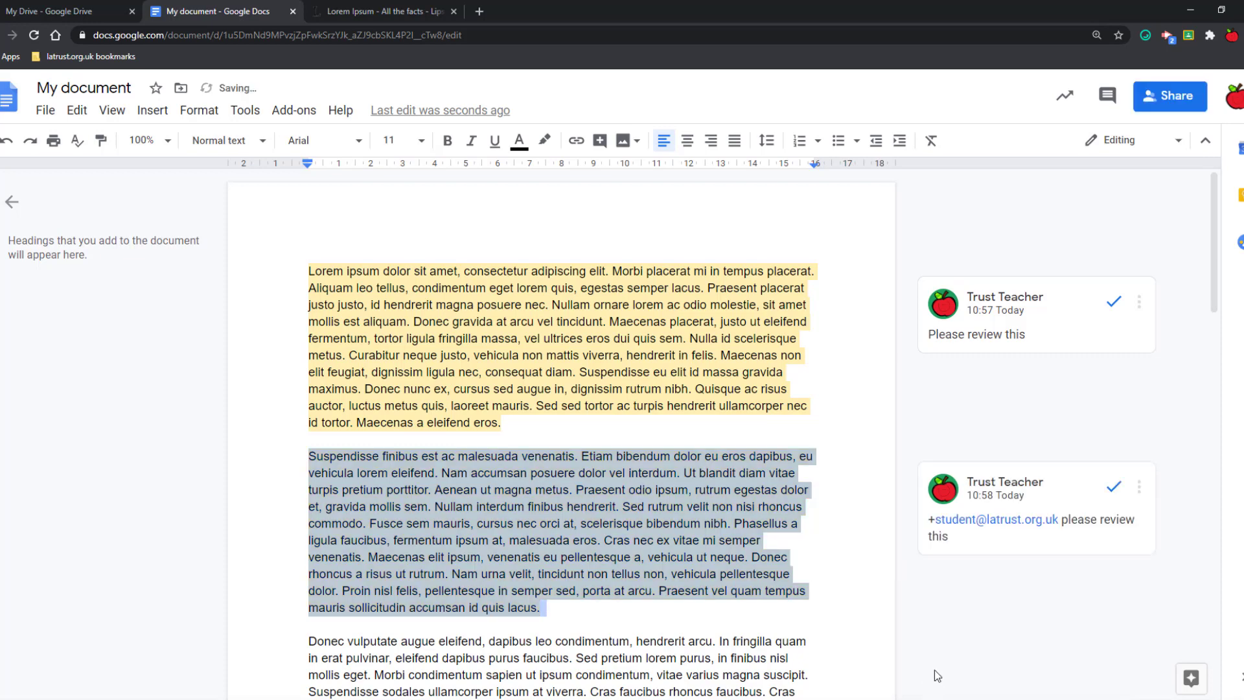
{"action": "scroll", "scroll_direction": "down", "scroll_amount": 3}
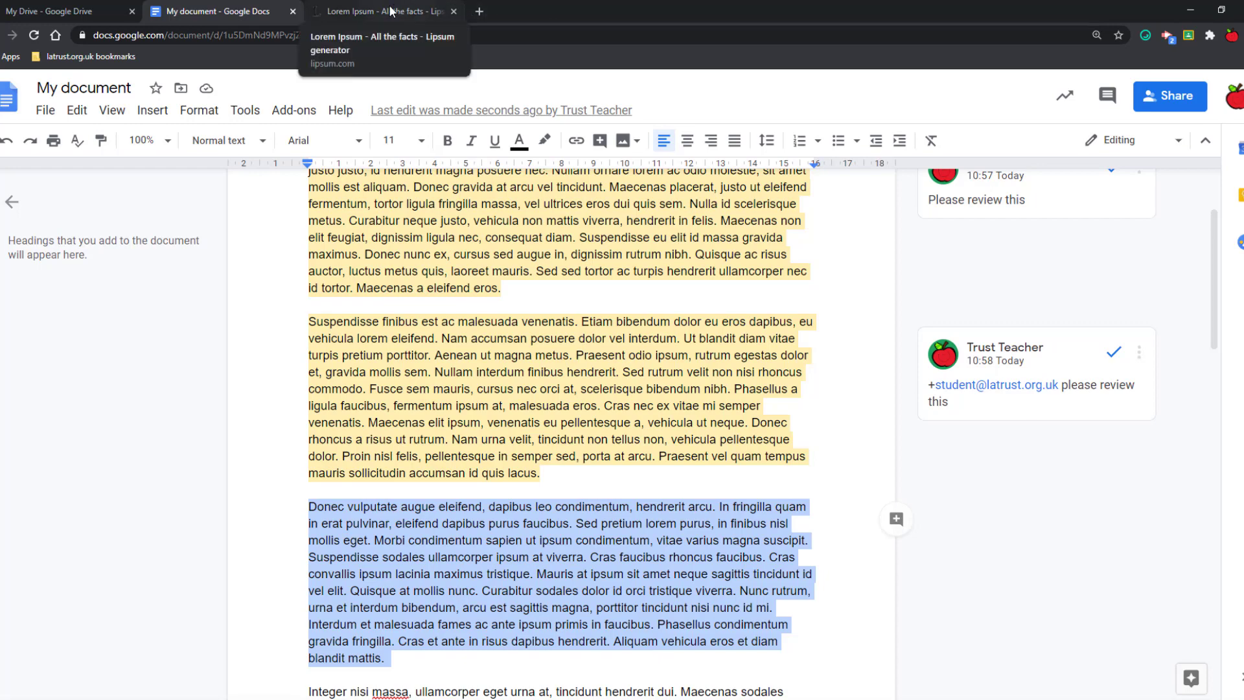
Step: Check the Lorem Ipsum generator tab, then start a third-paragraph comment mentioning the student
{"action": "left_click", "coordinate": [382, 12]}
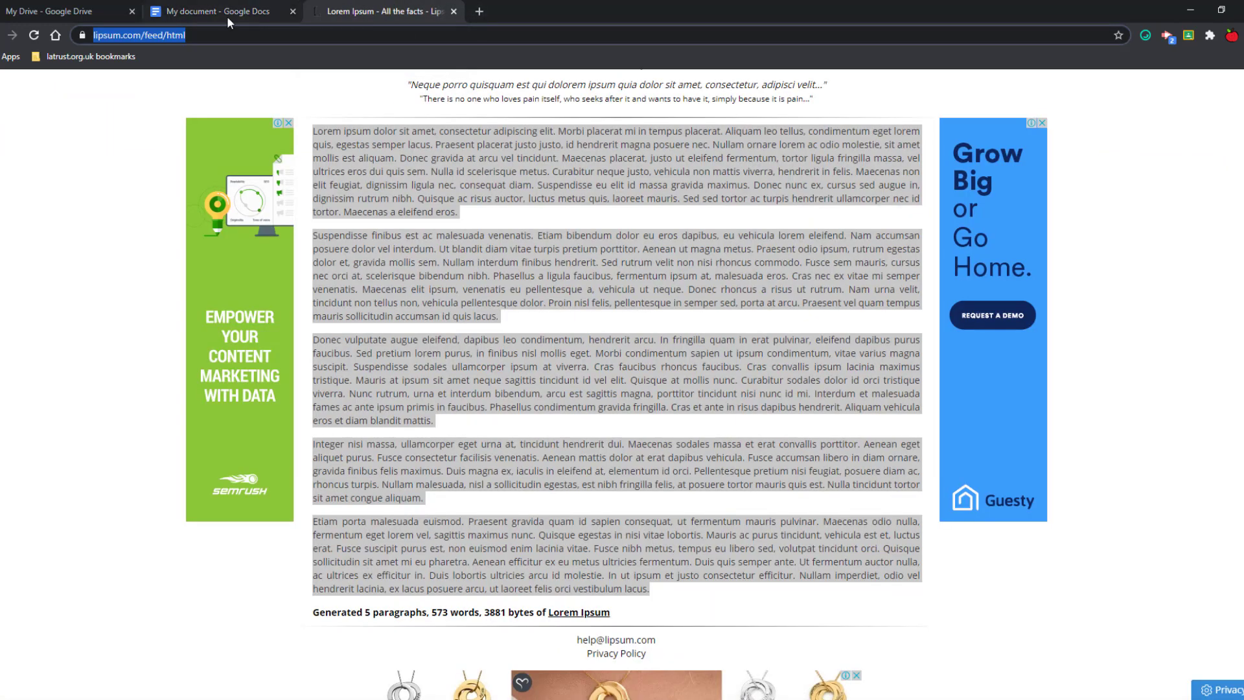
{"action": "left_click", "coordinate": [214, 12]}
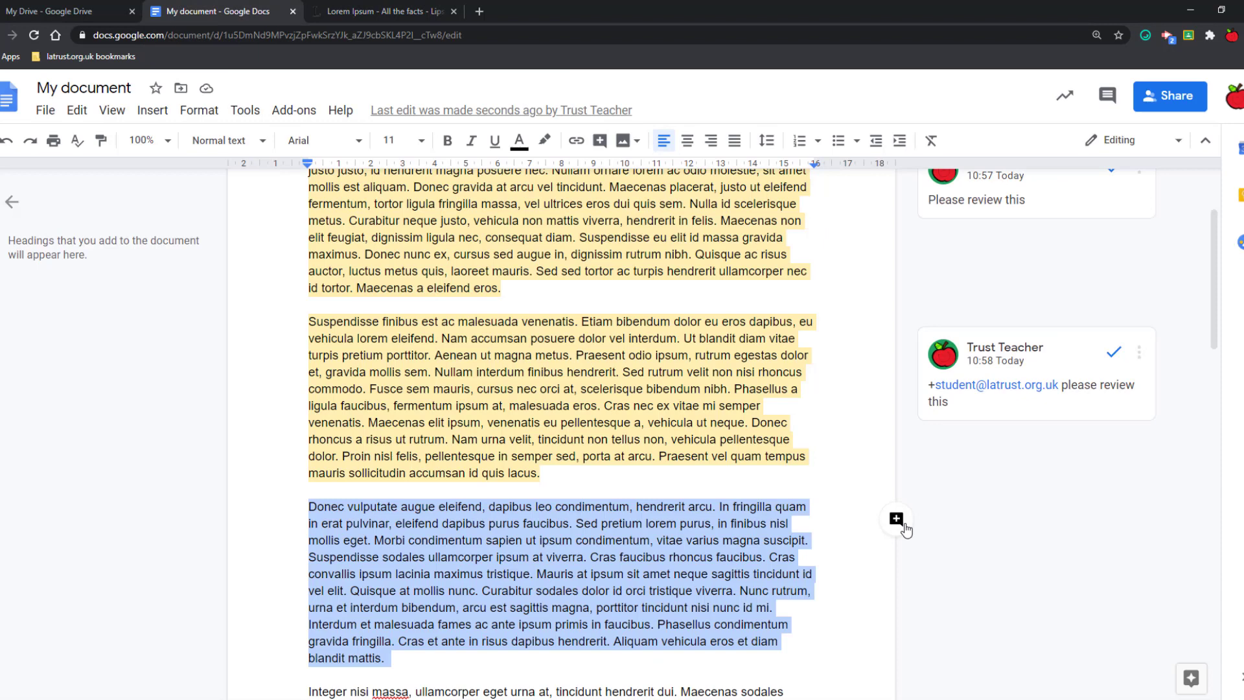
{"action": "left_click", "coordinate": [896, 520]}
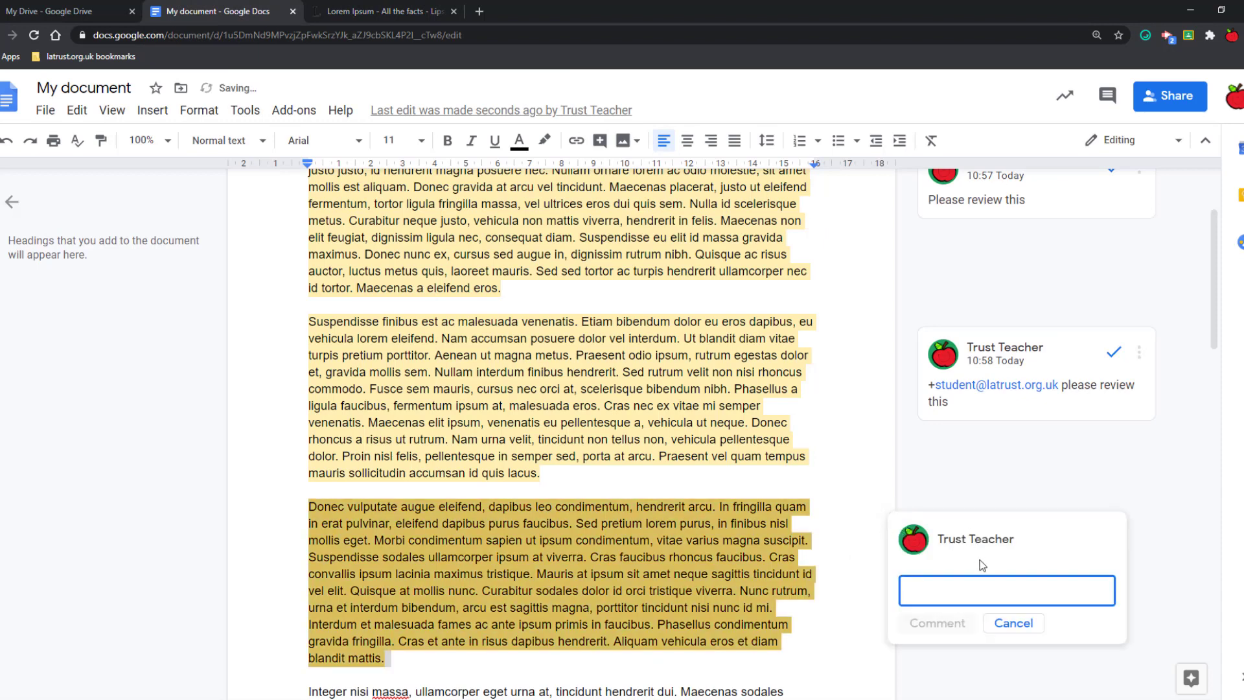
{"action": "type", "text": "+"}
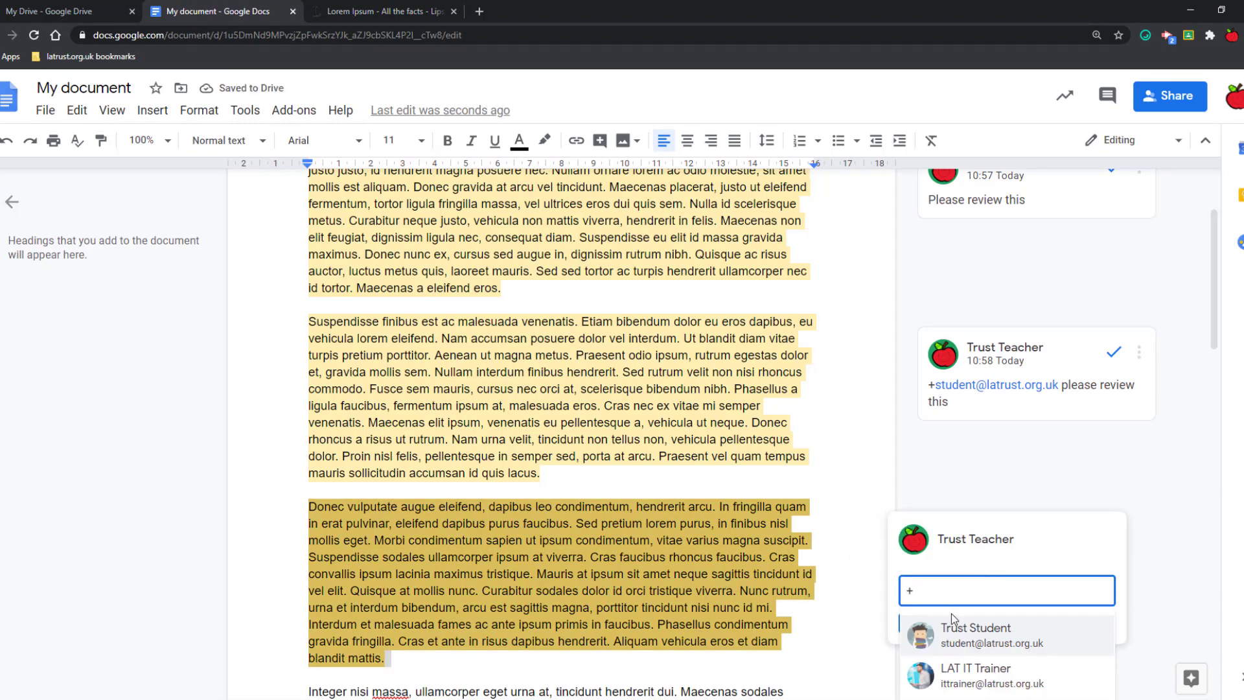
{"action": "left_click", "coordinate": [960, 633]}
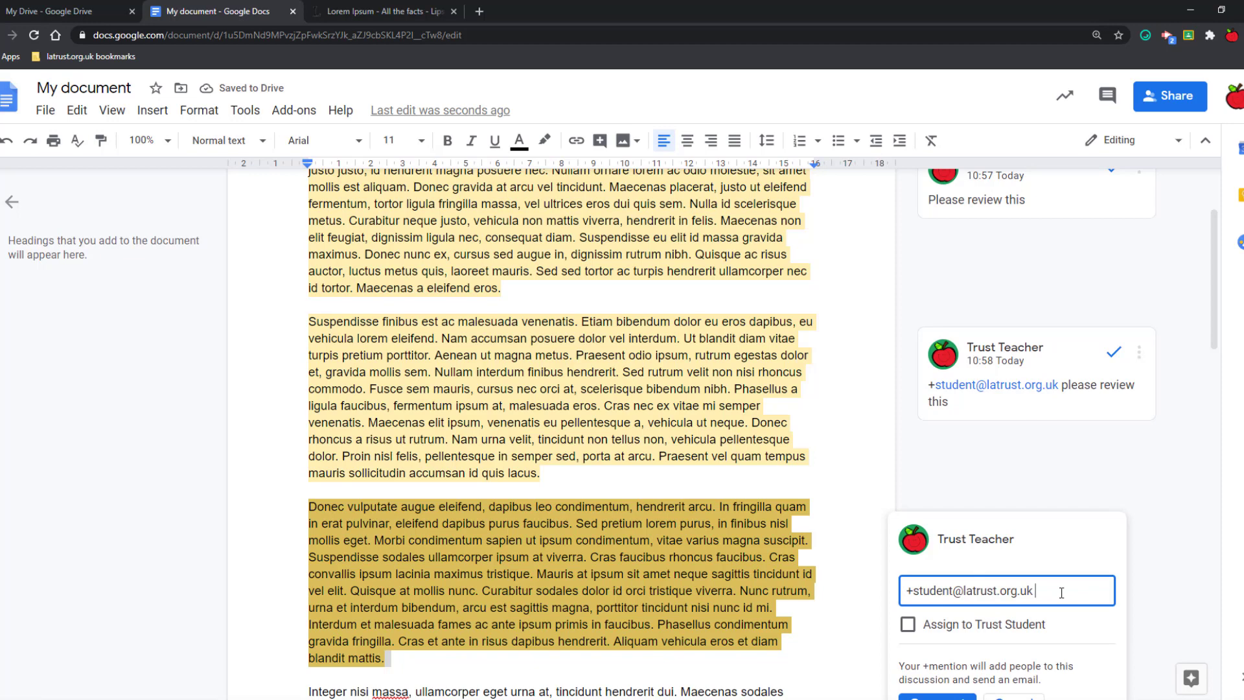
{"action": "type", "text": "find more info at thius"}
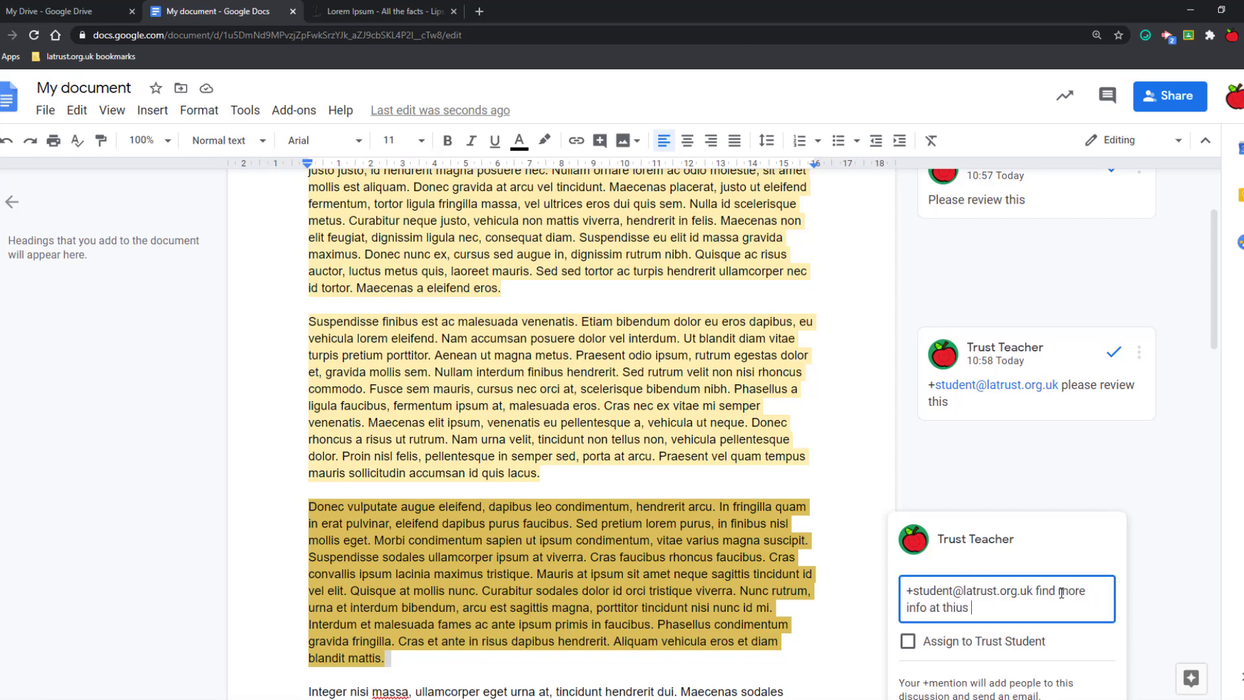
{"action": "type", "text": "we"}
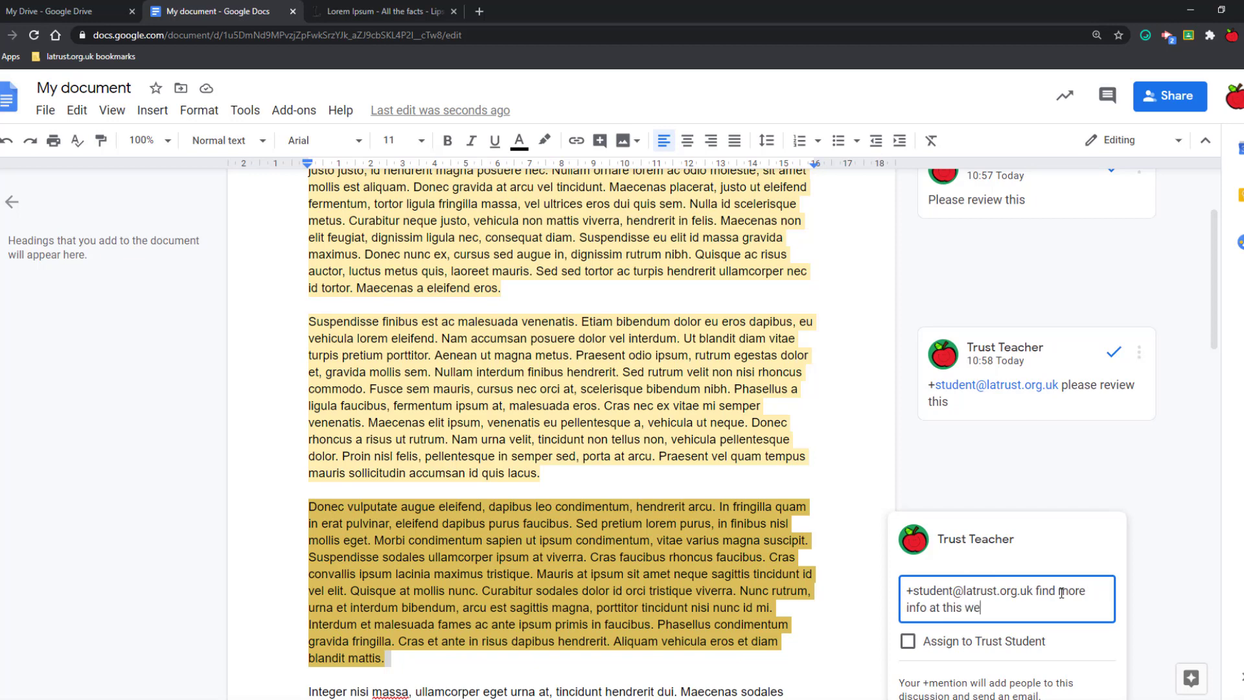
{"action": "type", "text": "bsite"}
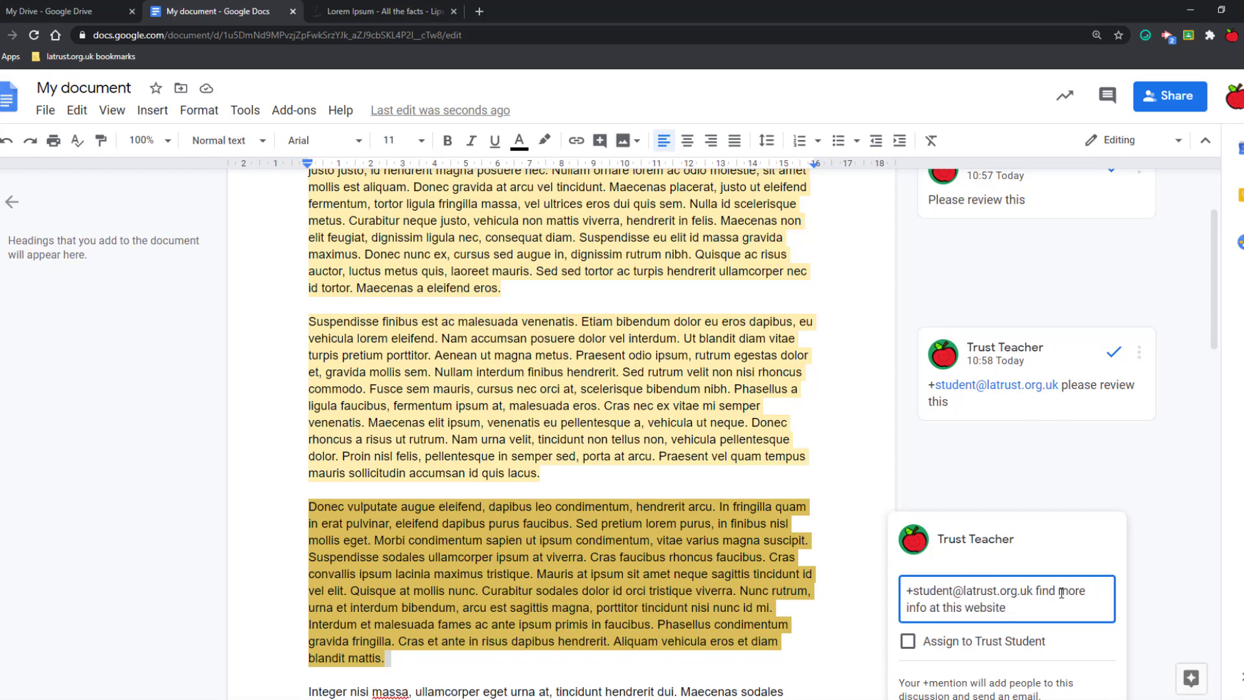
{"action": "type", "text": "https://www.lipsum.com/feed/html"}
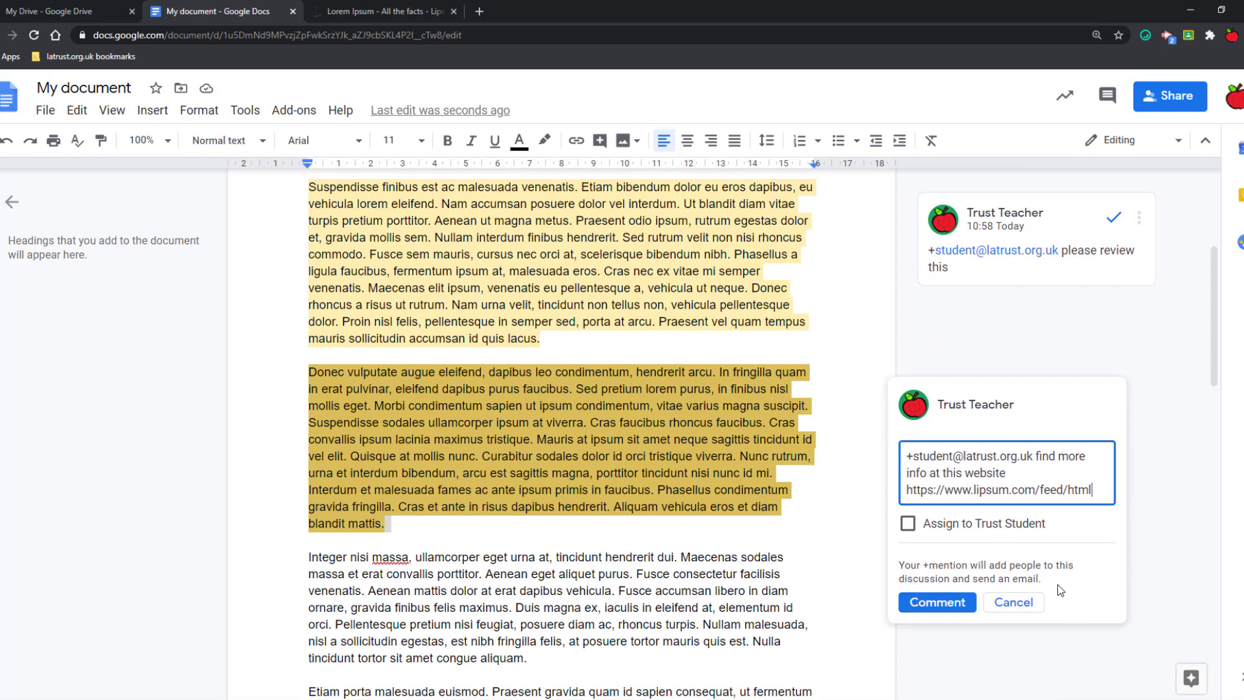
{"action": "left_click", "coordinate": [935, 601]}
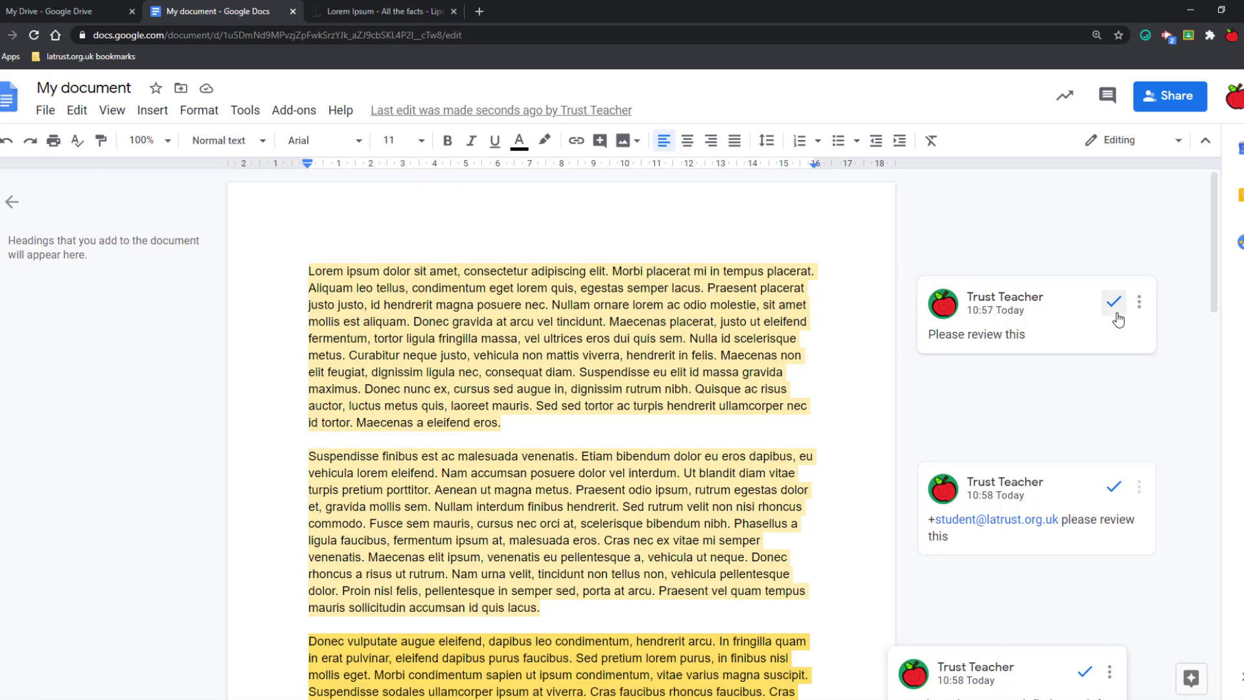
{"action": "mouse_move", "coordinate": [1114, 303]}
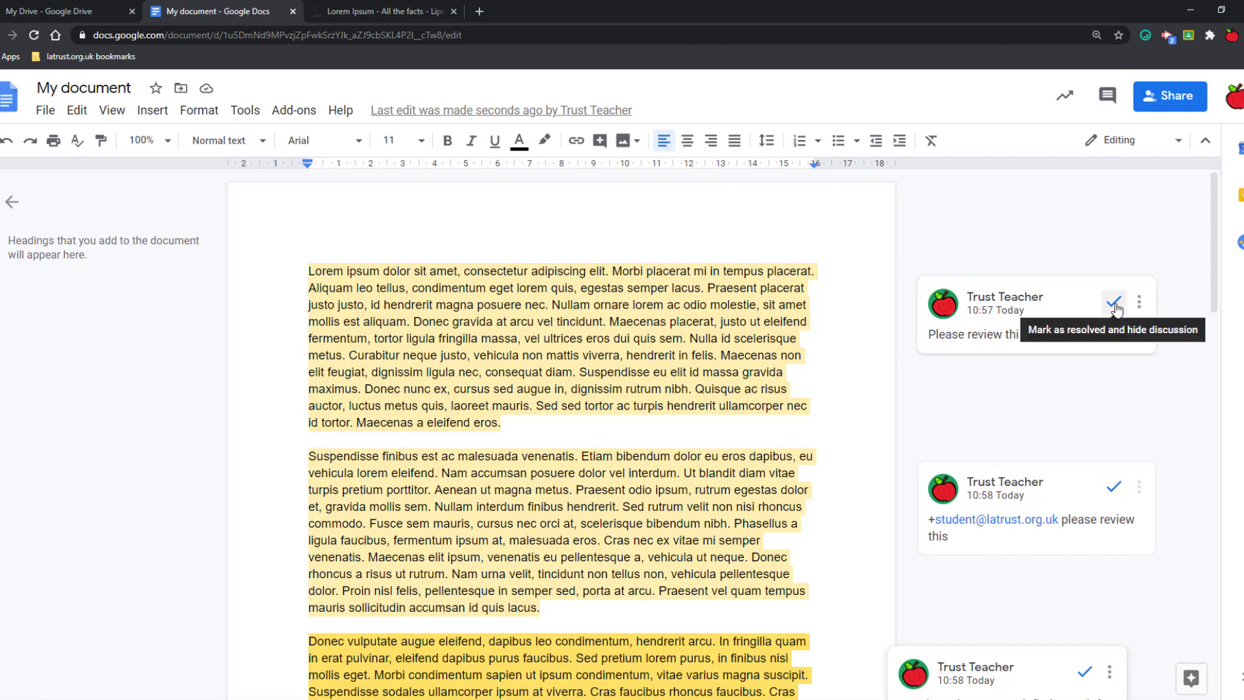
Step: Resolve the first paragraph's comment and open the student-mention comment's thread
{"action": "left_click", "coordinate": [1114, 302]}
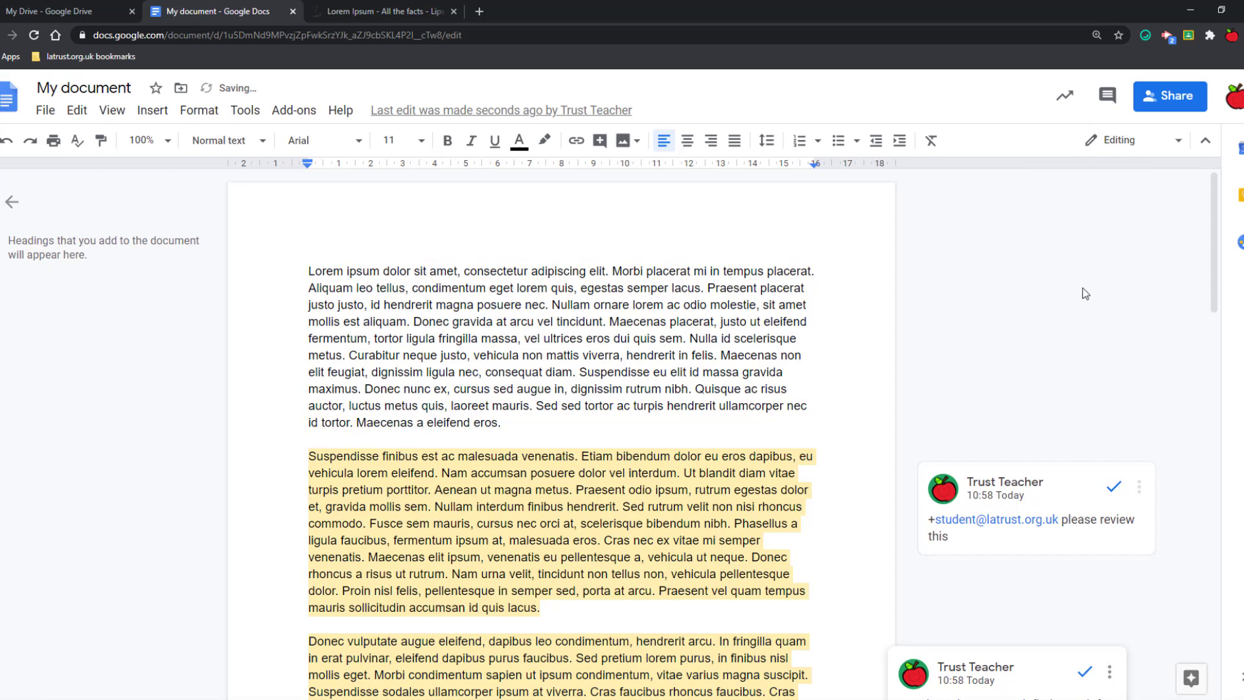
{"action": "mouse_move", "coordinate": [1140, 487]}
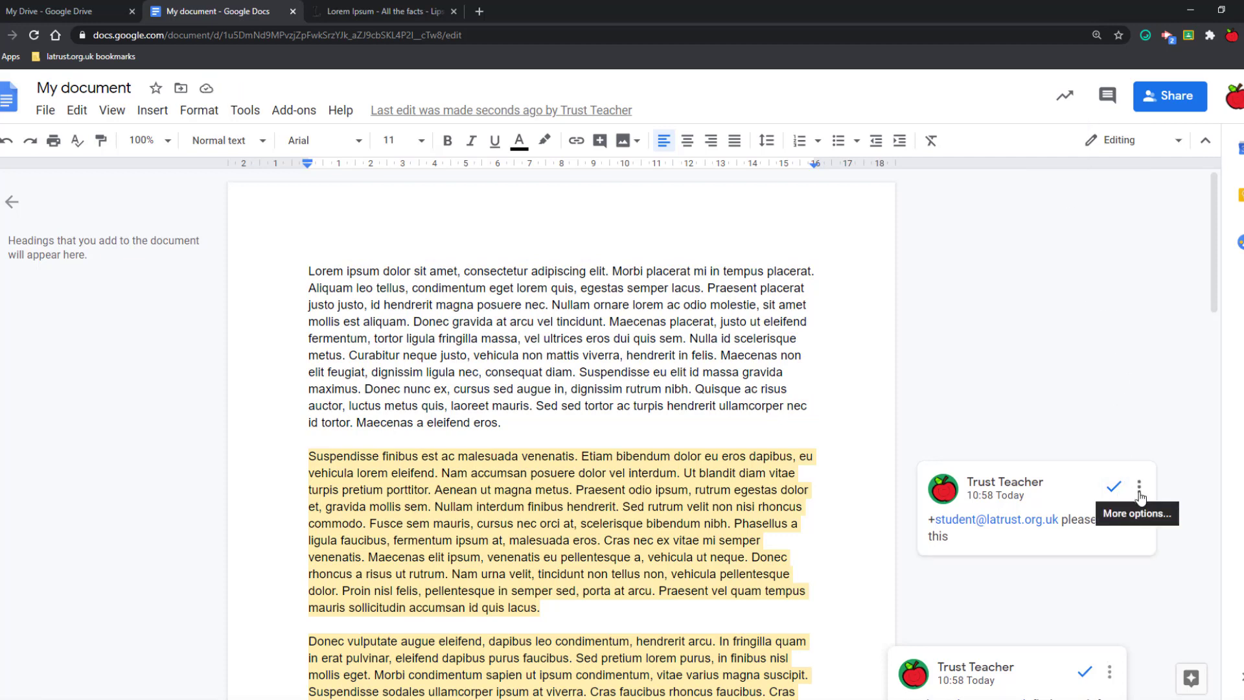
{"action": "left_click", "coordinate": [1138, 486]}
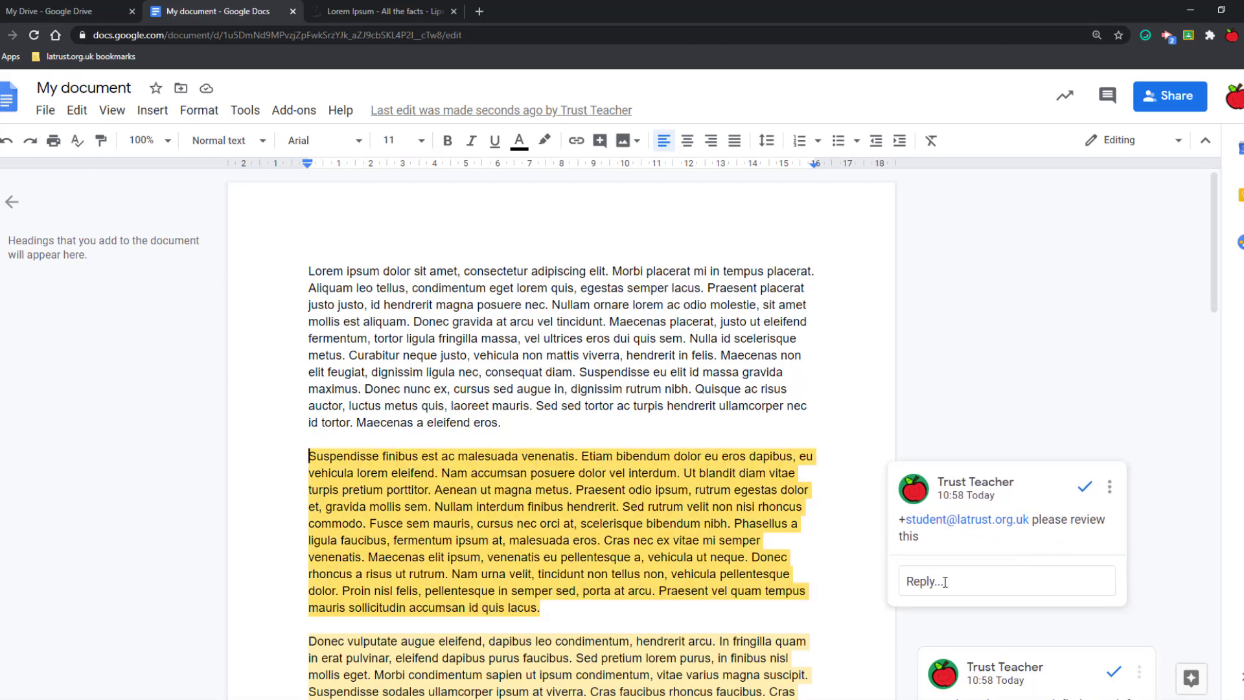
Step: Reply 'I have reviewed this, is it ok? +teacher@' and resolve the second paragraph's discussion
{"action": "left_click", "coordinate": [1006, 581]}
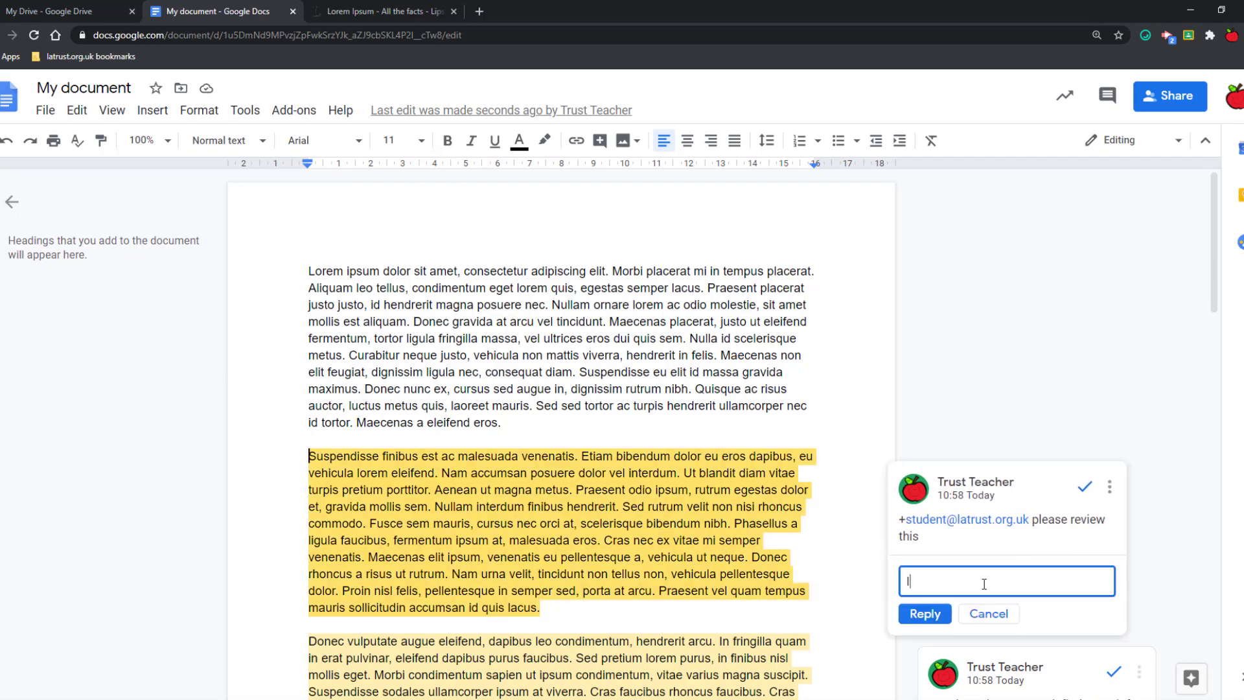
{"action": "type", "text": "I have reviewed this, is it ok? +teacher@"}
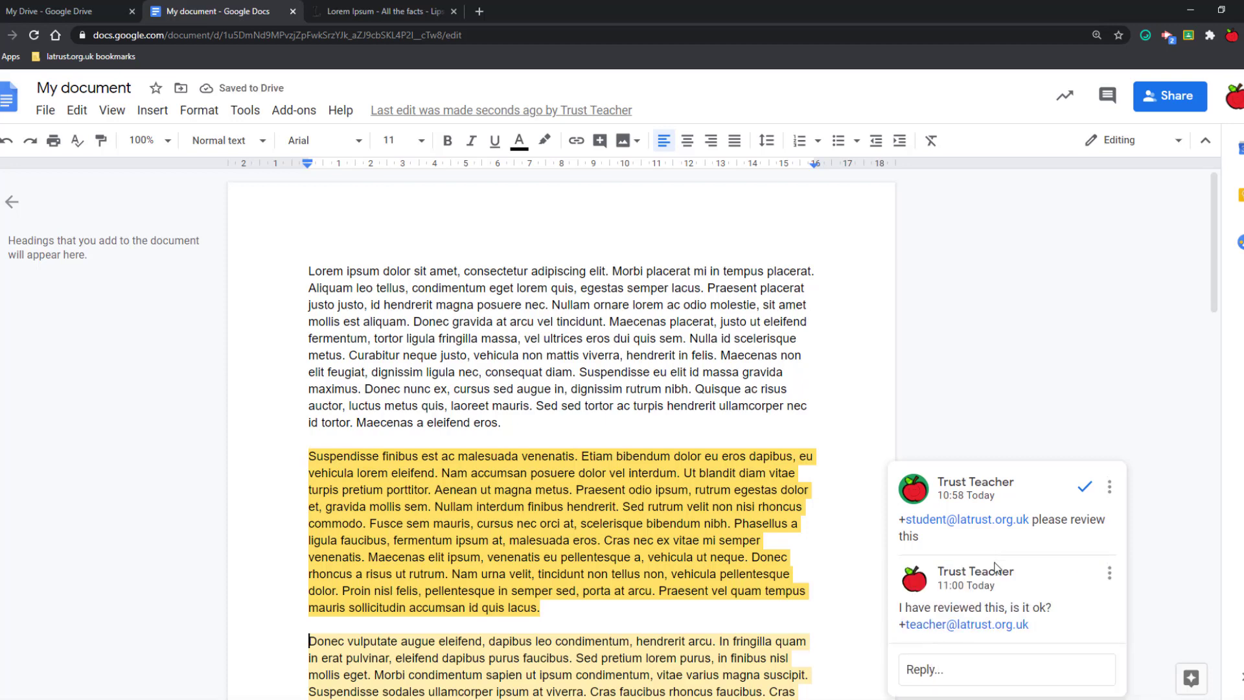
{"action": "mouse_move", "coordinate": [960, 656]}
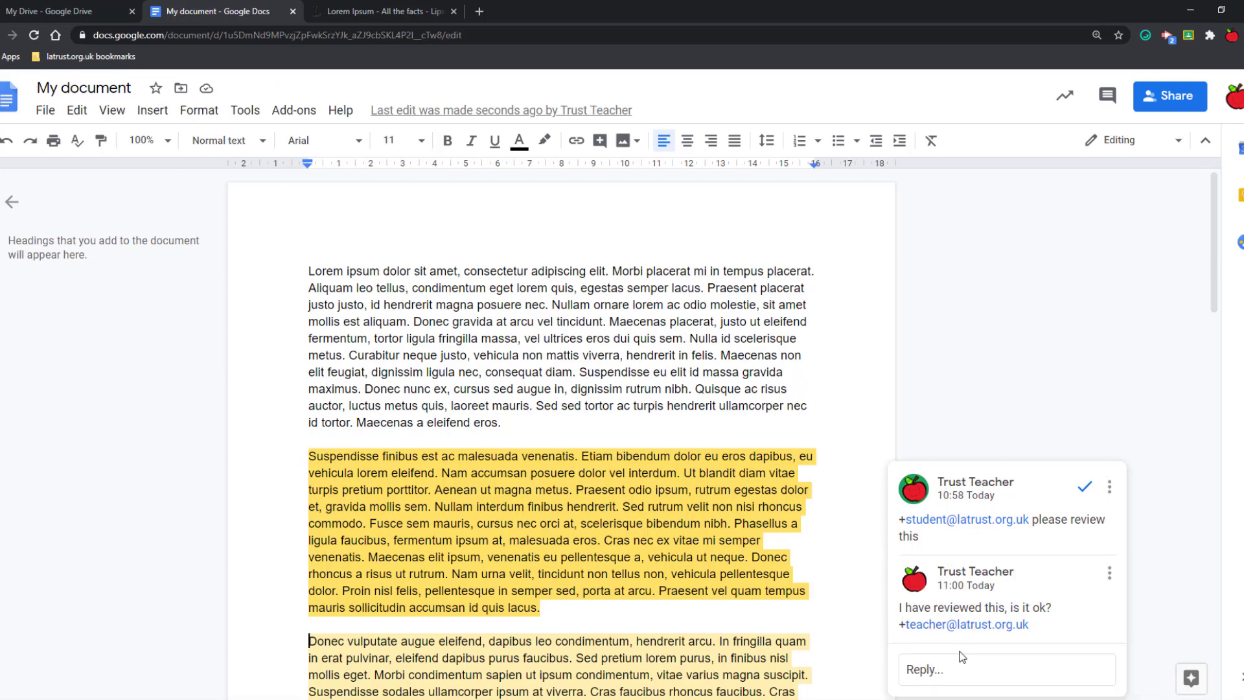
{"action": "mouse_move", "coordinate": [1084, 486]}
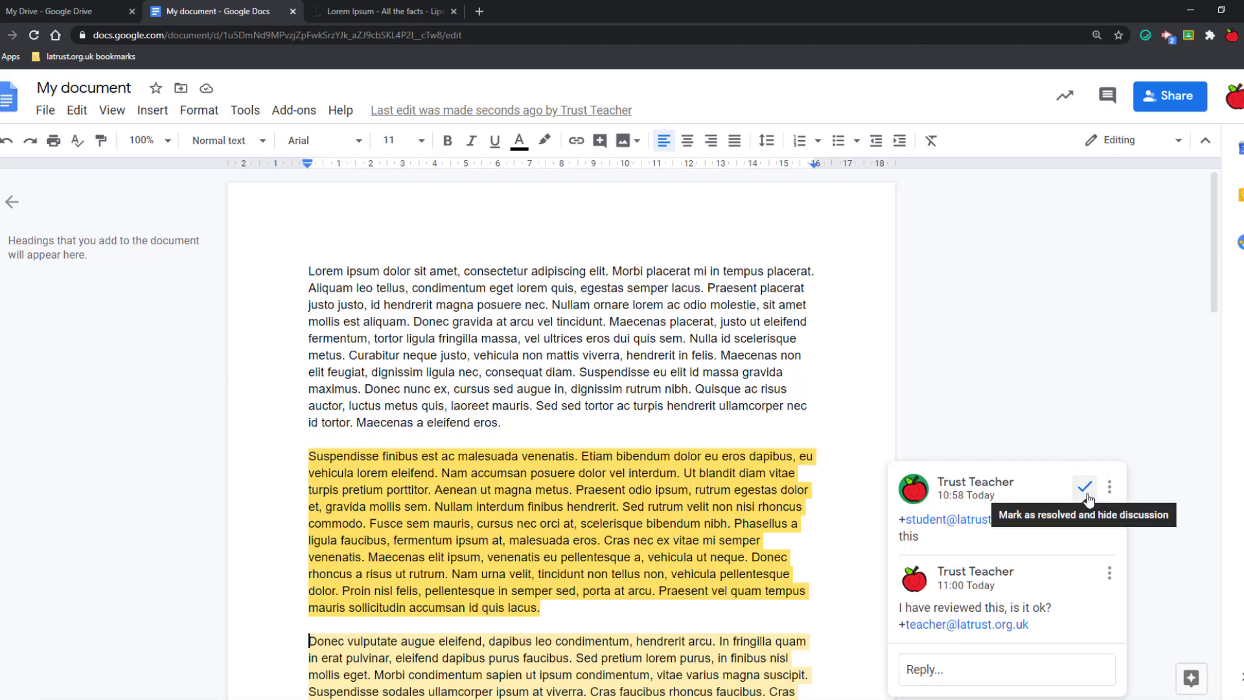
{"action": "left_click", "coordinate": [1085, 488]}
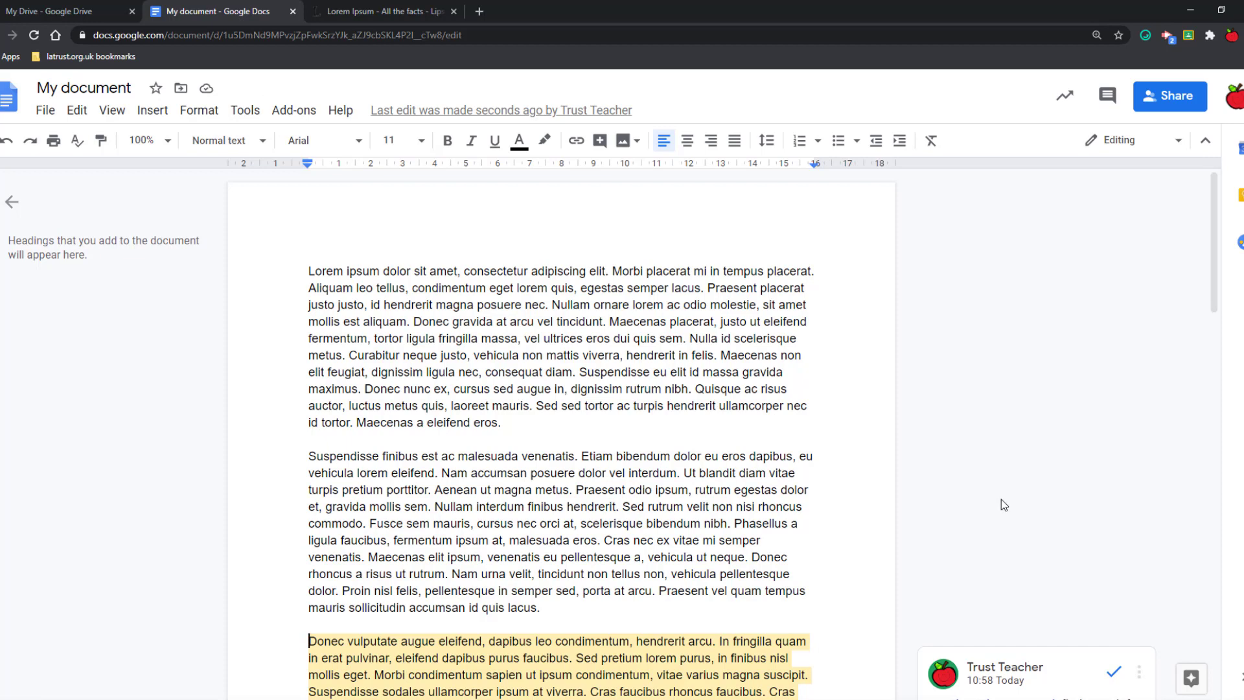
{"action": "mouse_move", "coordinate": [1108, 95]}
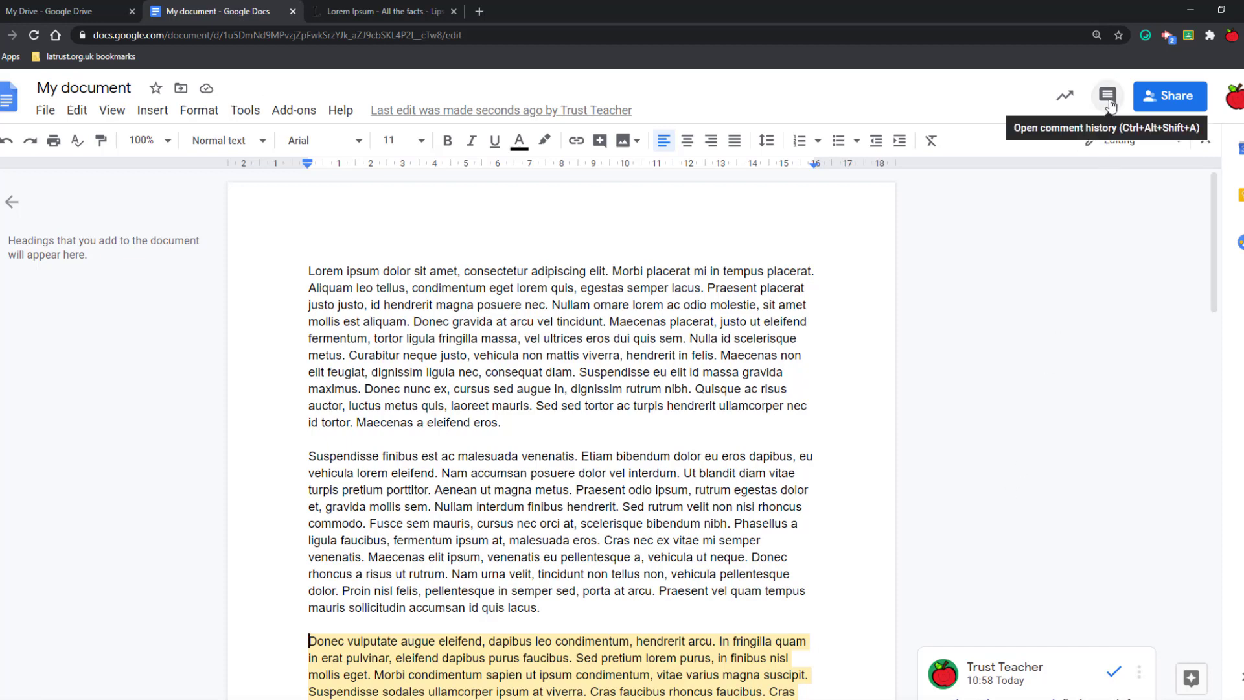
Step: Use the comment history panel to re-open the resolved first-paragraph comment
{"action": "left_click", "coordinate": [1106, 94]}
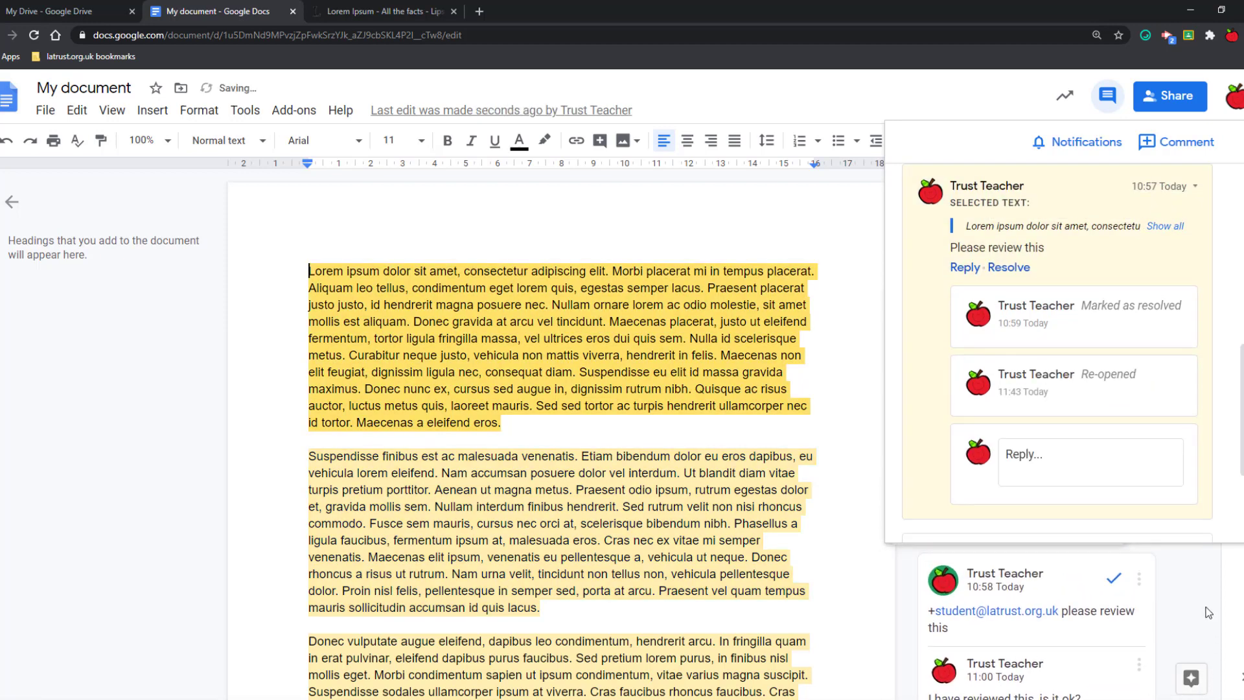
{"action": "left_click", "coordinate": [1107, 95]}
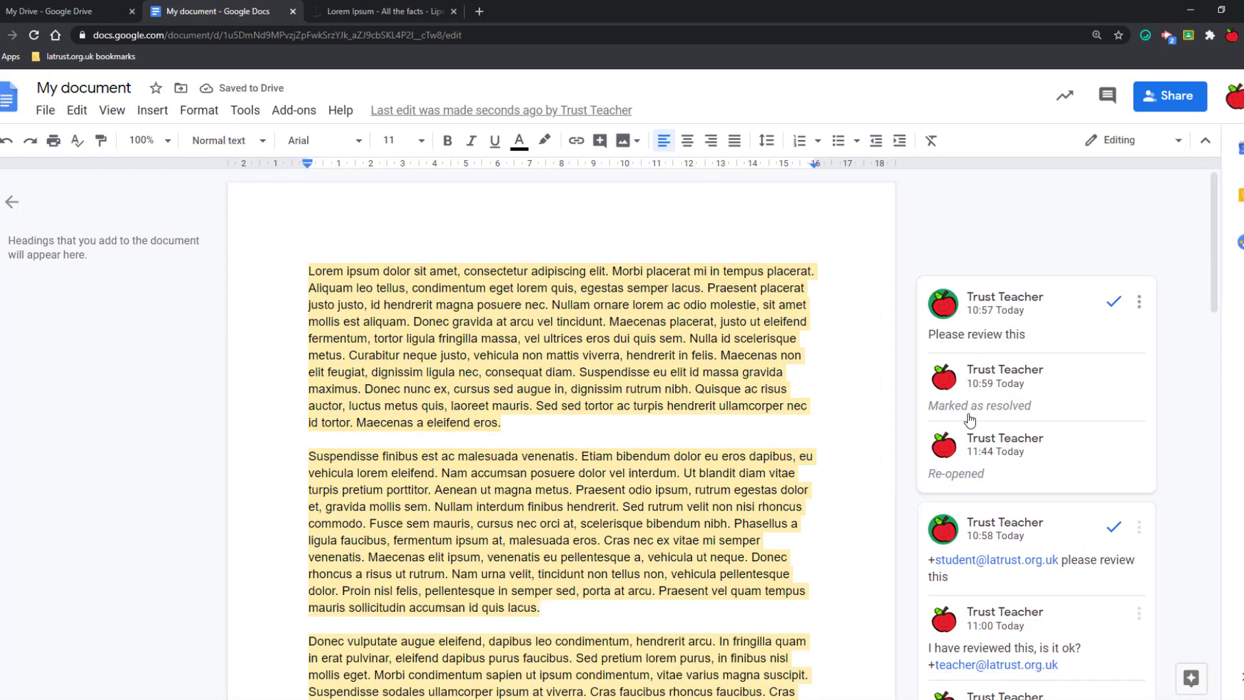